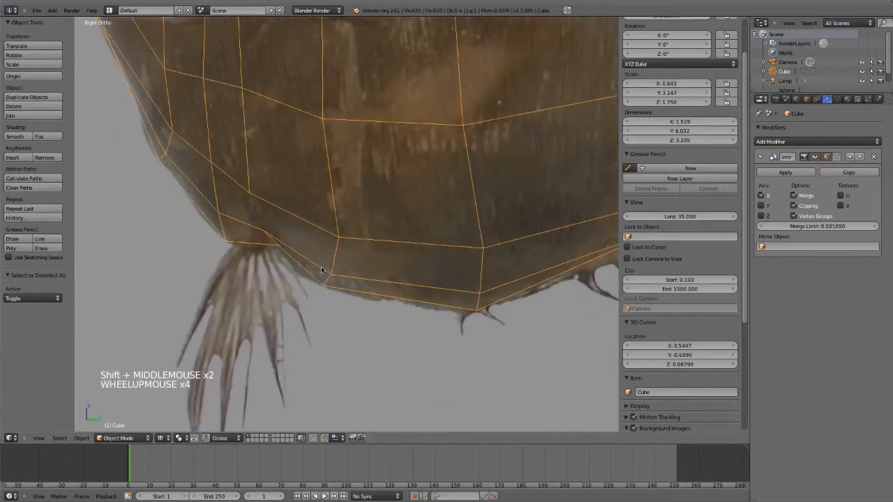
# Step: Zoom out, deselect the fish body, and bring up the Add menu
pyautogui.scroll(-3)
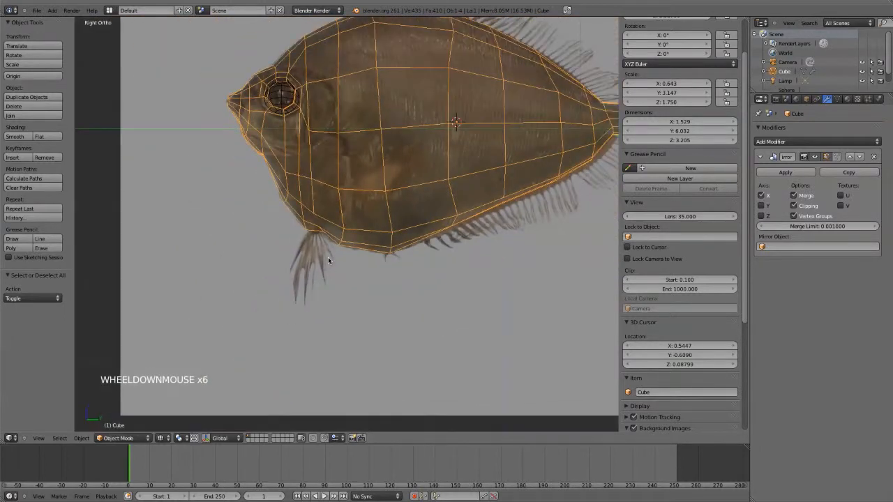
pyautogui.press('a')
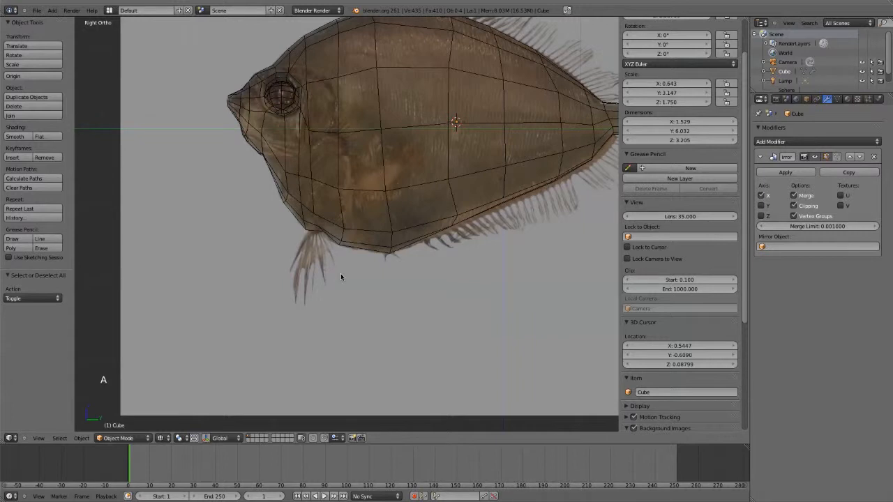
pyautogui.moveTo(325, 287)
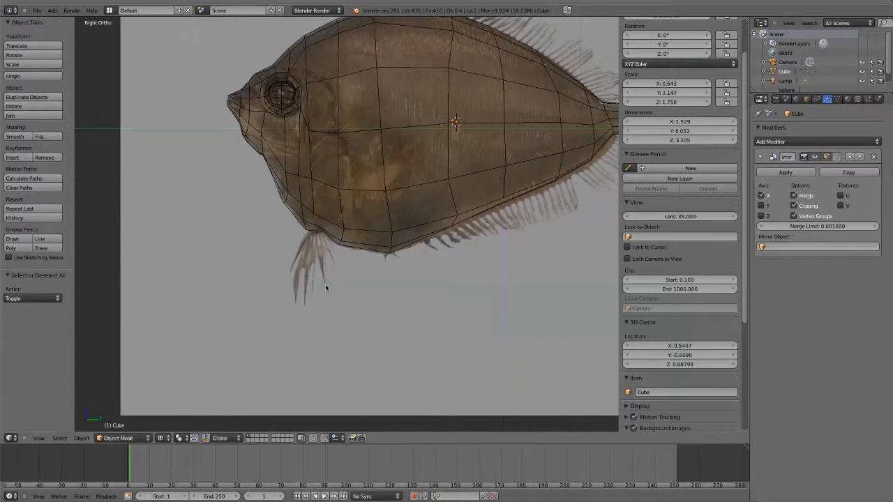
pyautogui.press('shift+a')
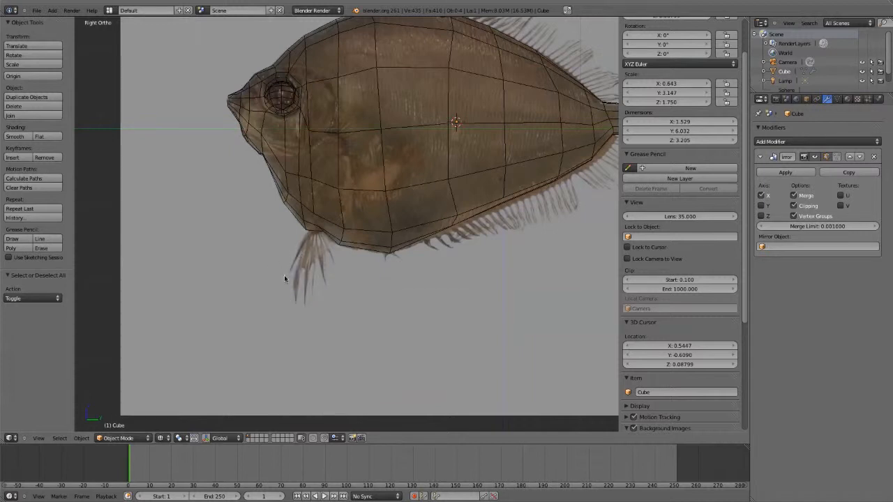
pyautogui.moveTo(324, 253)
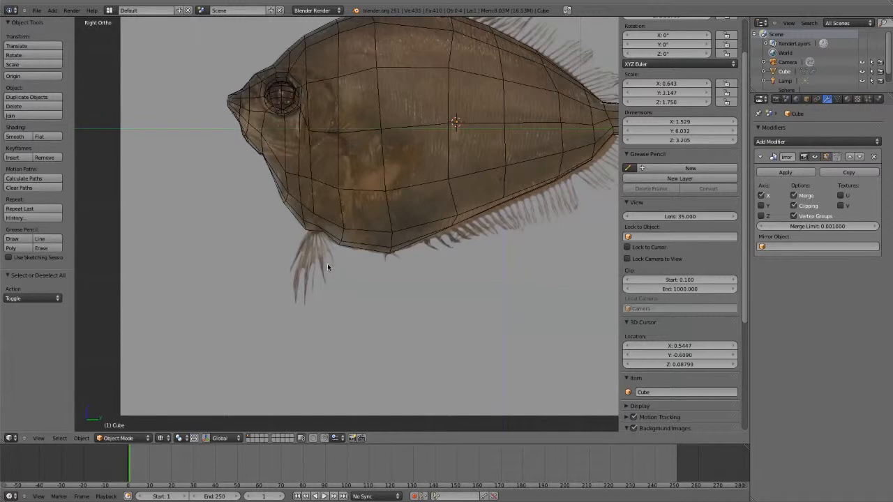
pyautogui.moveTo(323, 259)
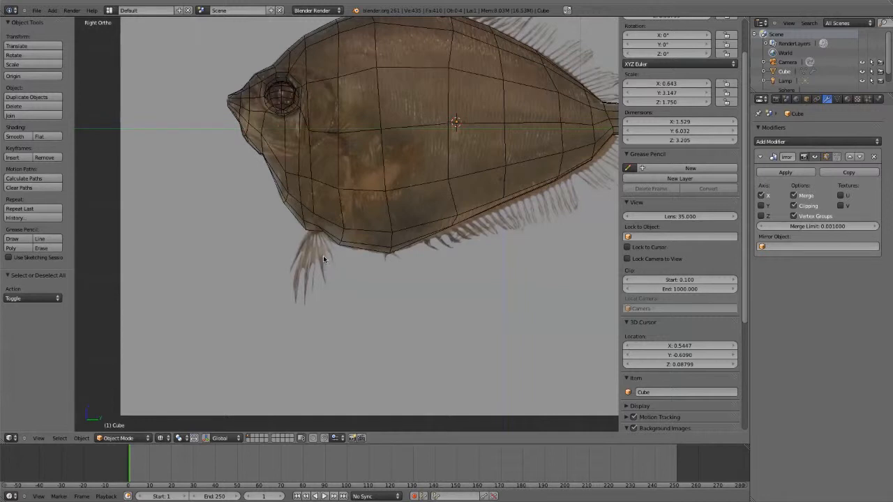
pyautogui.moveTo(330, 288)
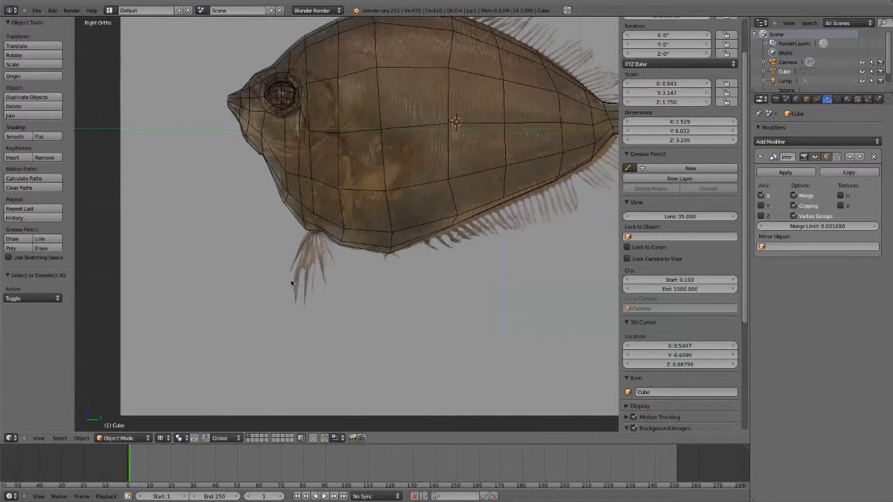
pyautogui.moveTo(543, 214)
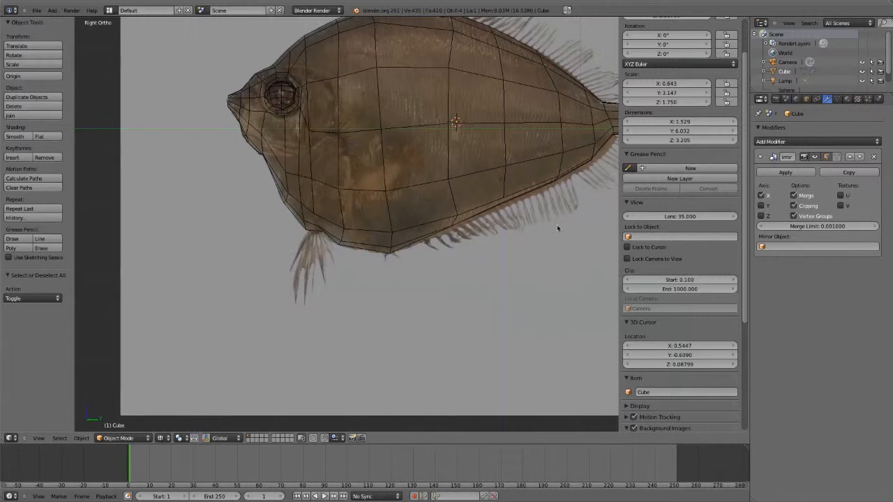
pyautogui.moveTo(274, 292)
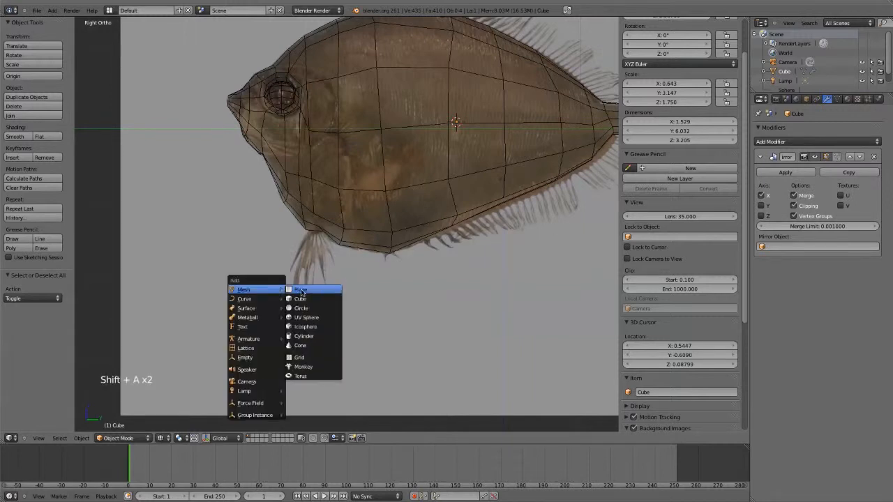
# Step: Add a plane and move its vertices to trace the belly fin outline
pyautogui.click(300, 289)
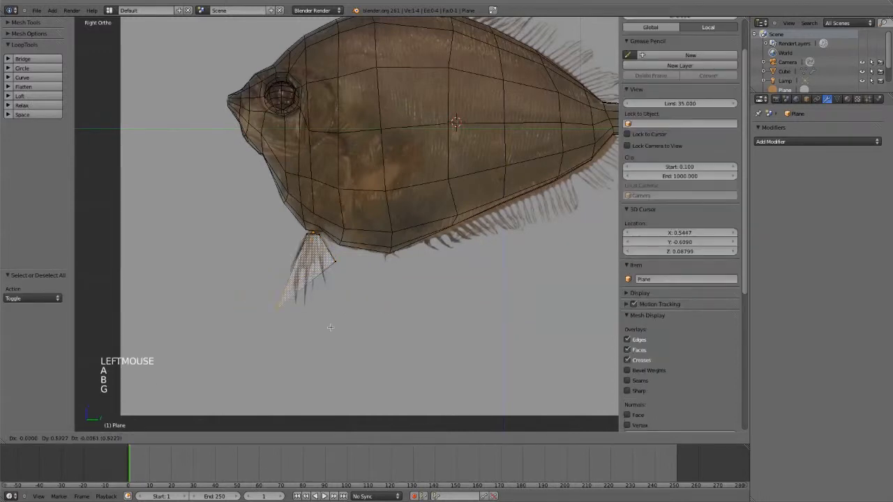
pyautogui.scroll(3)
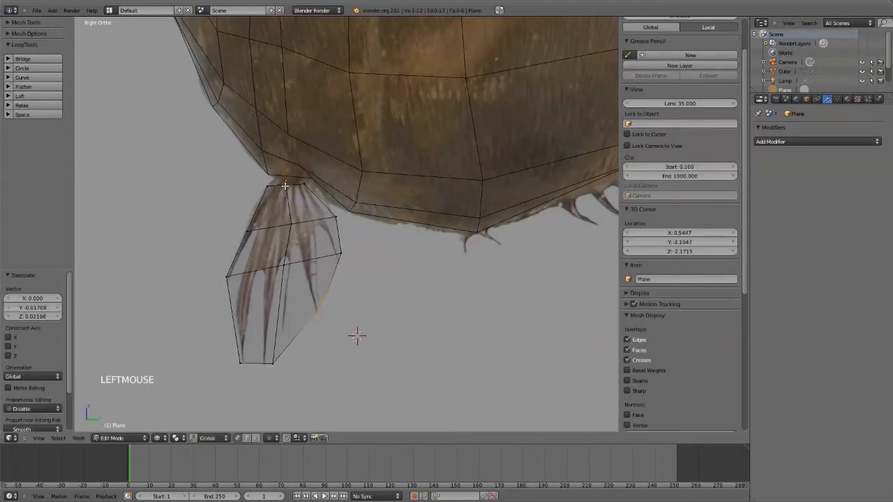
pyautogui.moveTo(285, 186); pyautogui.dragTo(292, 181)
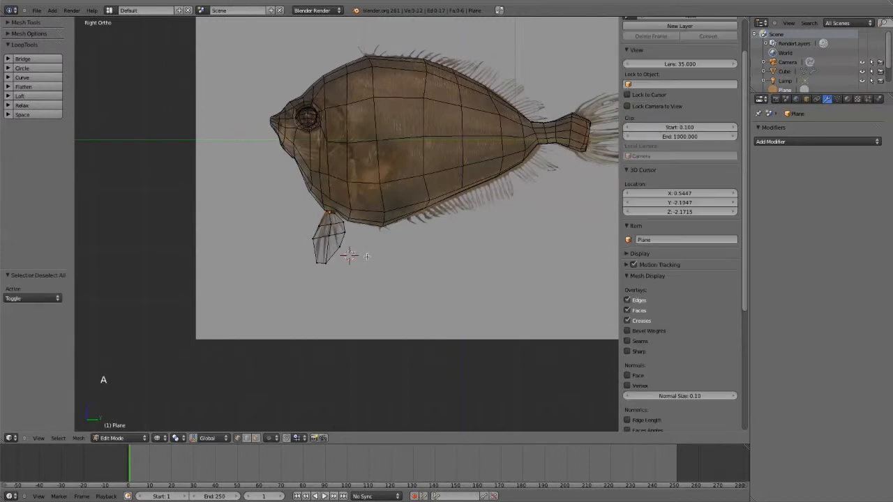
pyautogui.moveTo(338, 201)
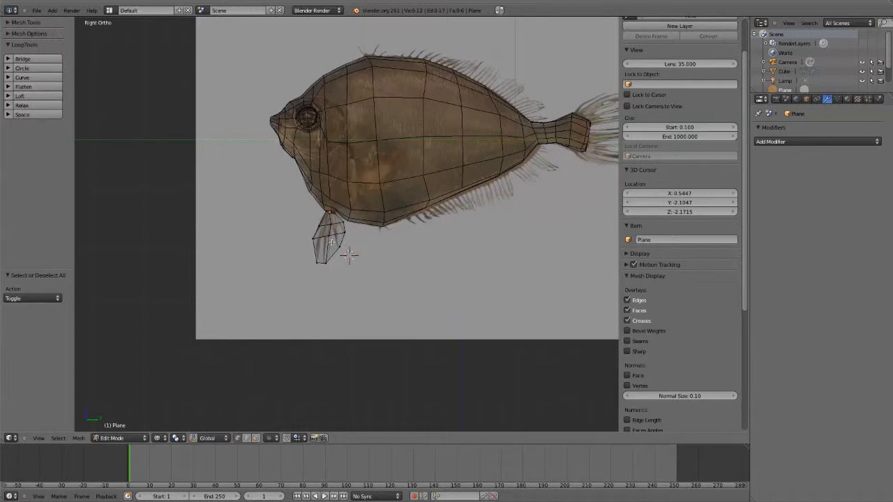
pyautogui.press('Alt+Tab')
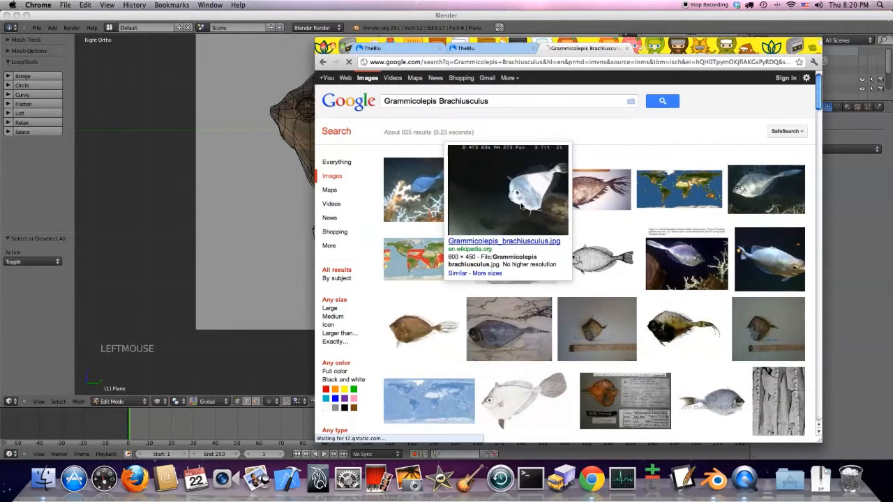
# Step: Open the enlarged Wikipedia photo of Grammicolepis brachiusculus
pyautogui.click(507, 189)
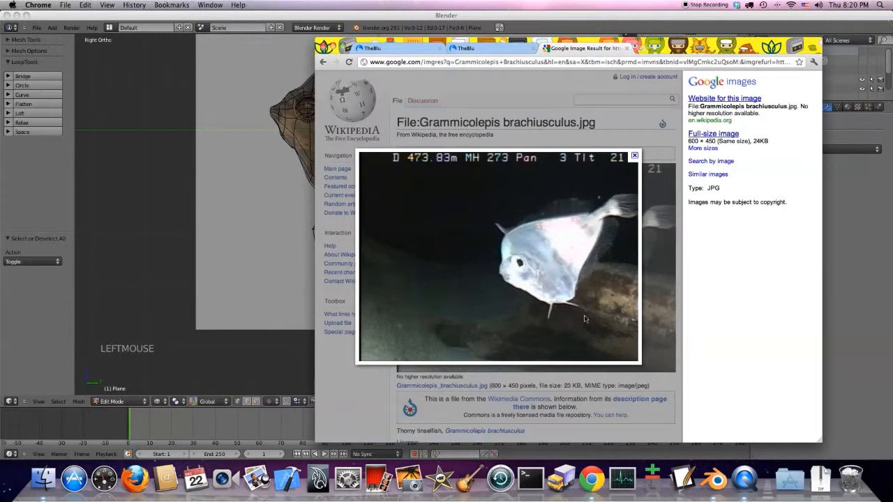
pyautogui.moveTo(550, 311)
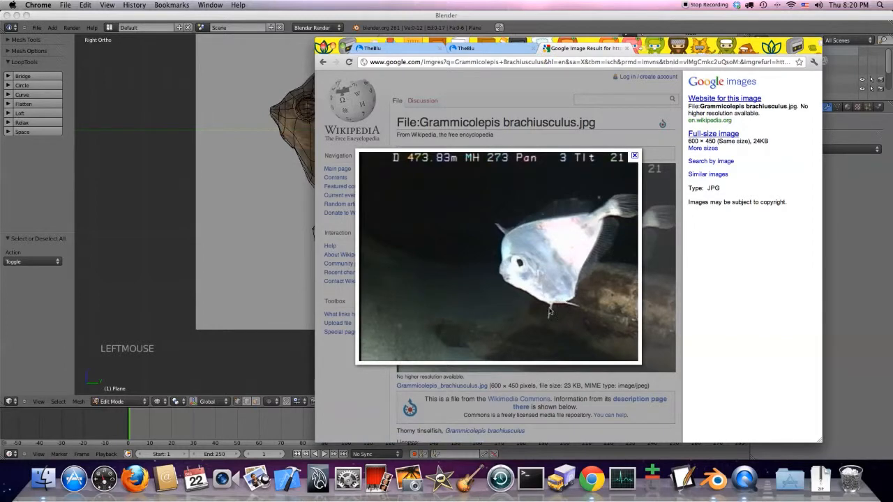
pyautogui.moveTo(552, 317)
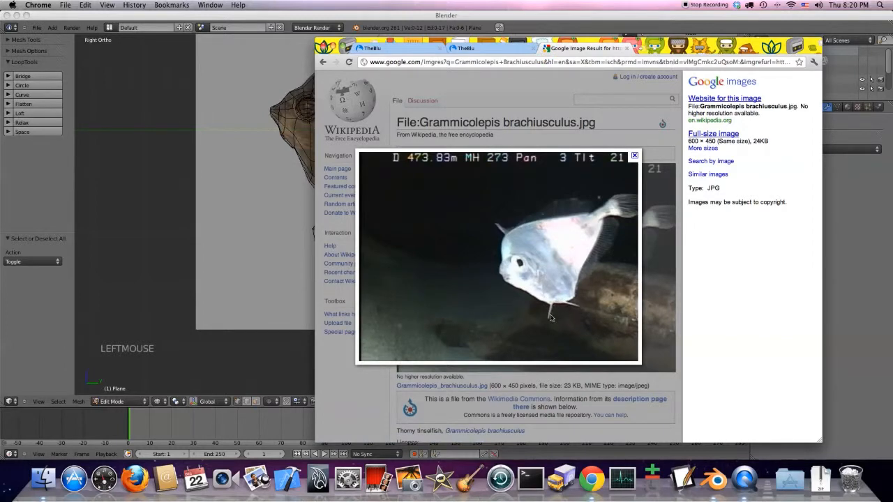
pyautogui.moveTo(589, 281)
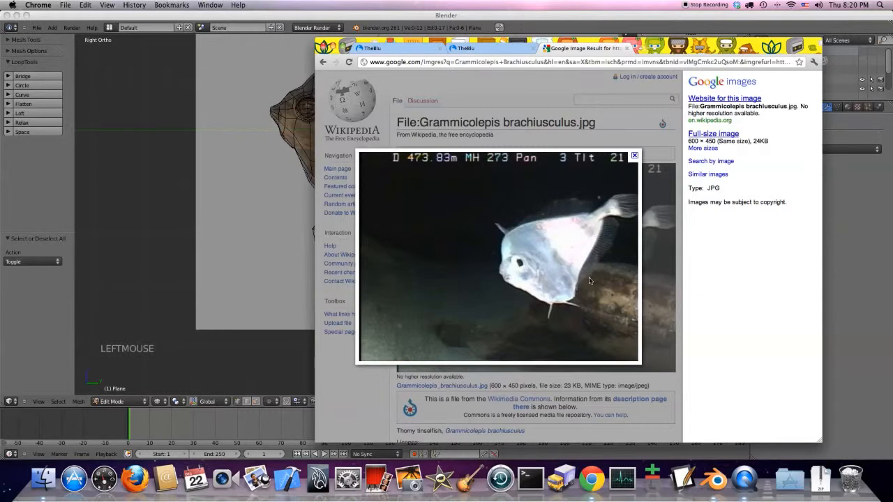
pyautogui.moveTo(620, 224)
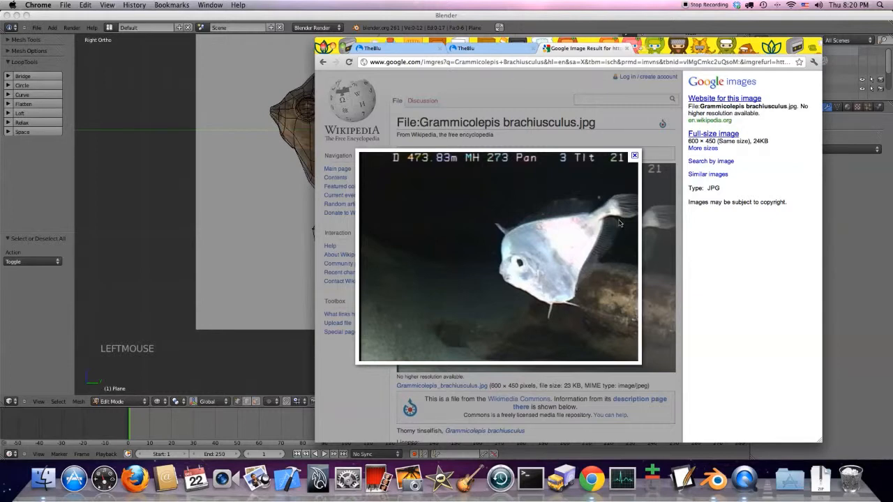
pyautogui.moveTo(577, 299)
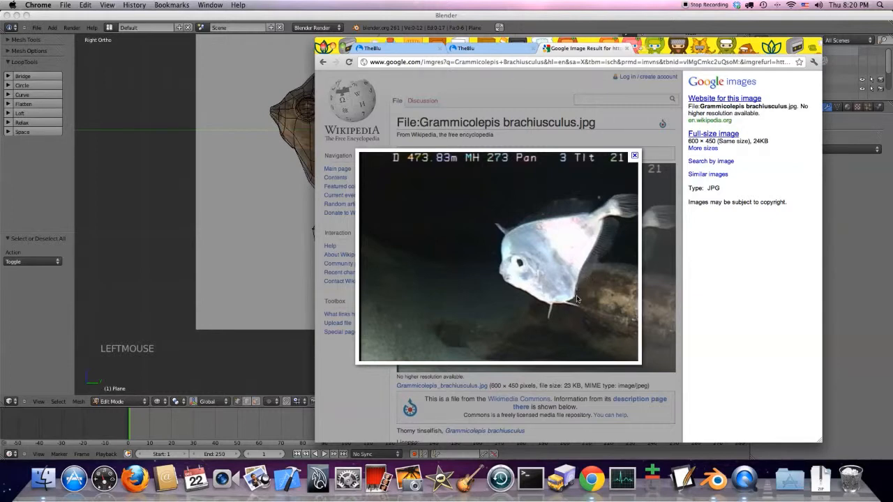
pyautogui.moveTo(619, 220)
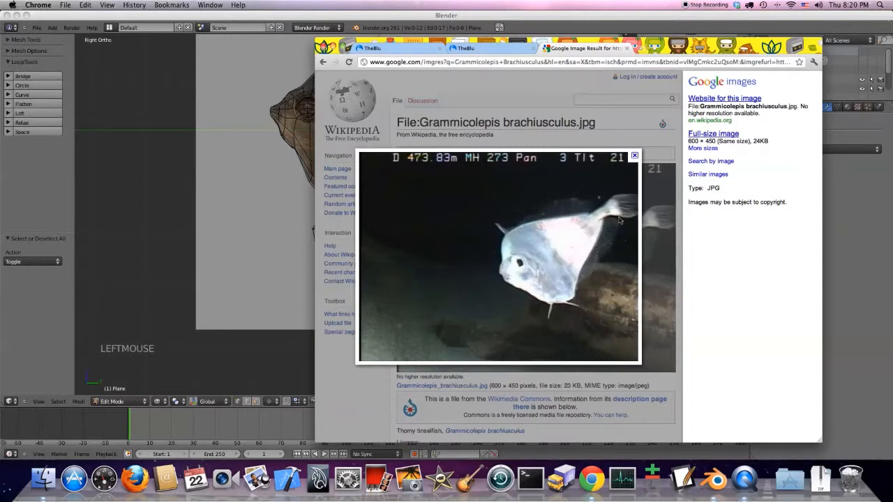
pyautogui.moveTo(610, 255)
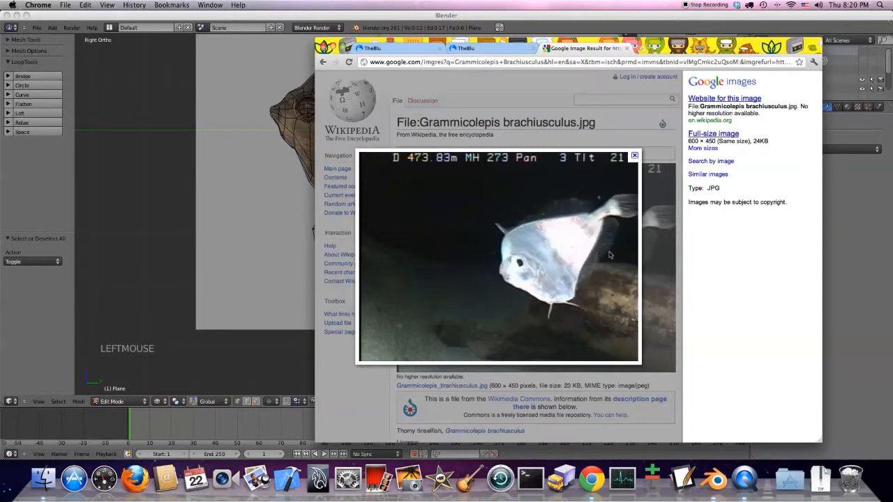
pyautogui.moveTo(599, 213)
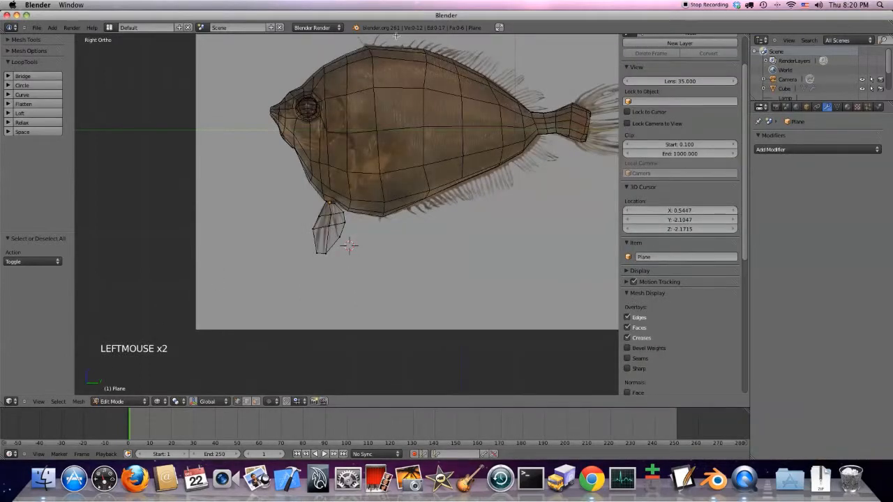
# Step: Select the whole fin mesh, slide it sideways and rotate it outward in Front view
pyautogui.scroll(3)
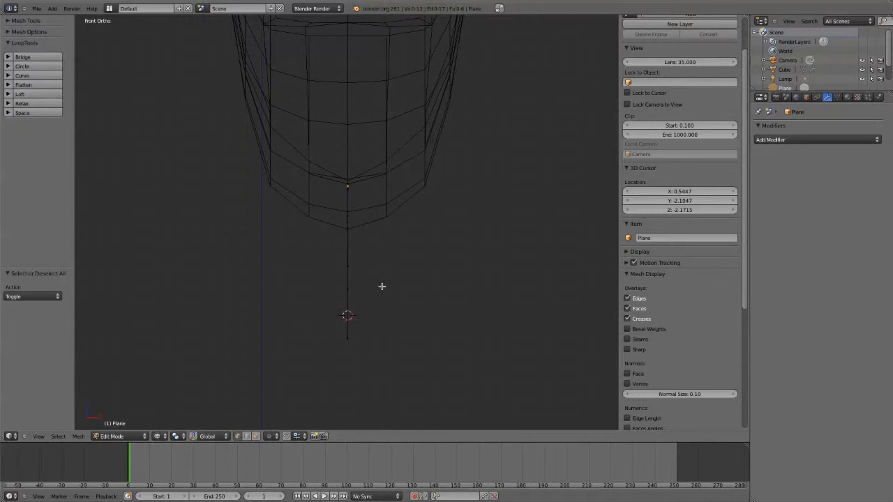
pyautogui.moveTo(382, 287); pyautogui.dragTo(336, 265)
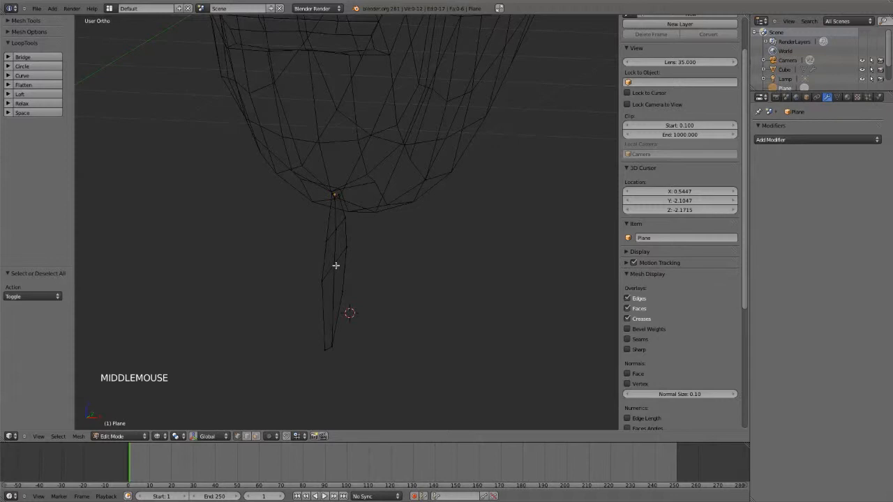
pyautogui.press('l')
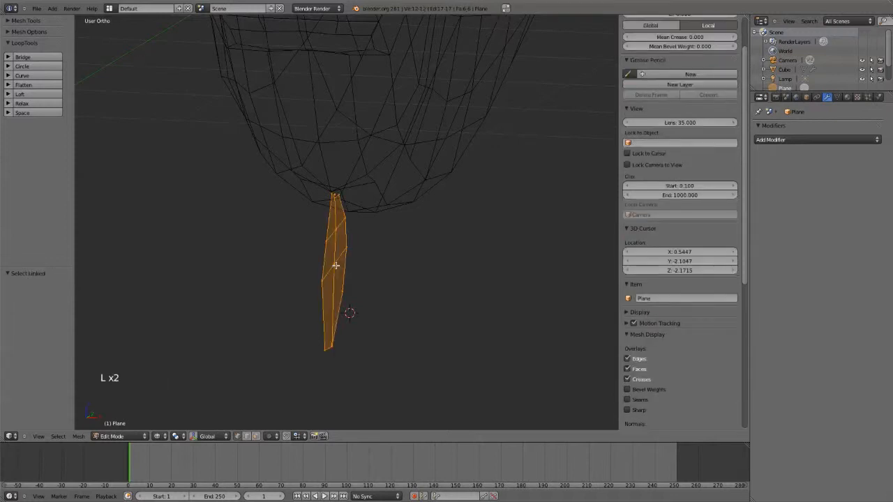
pyautogui.moveTo(335, 265); pyautogui.dragTo(297, 251)
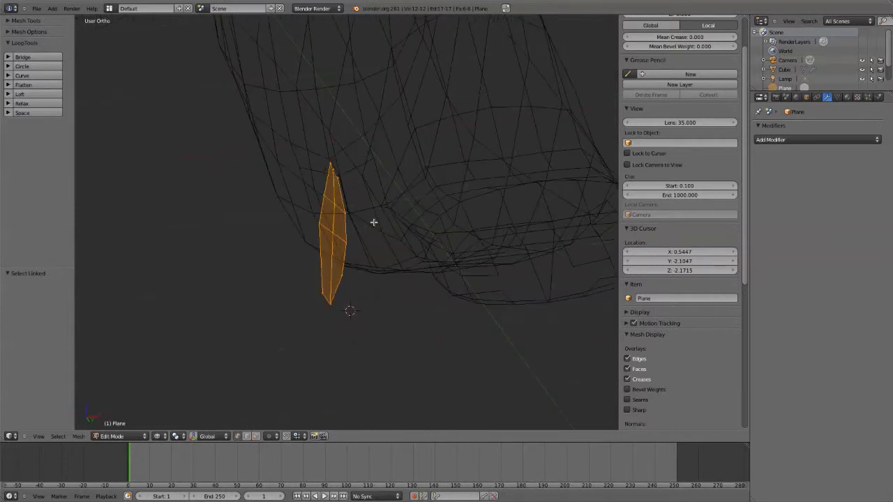
pyautogui.press('KP_1')
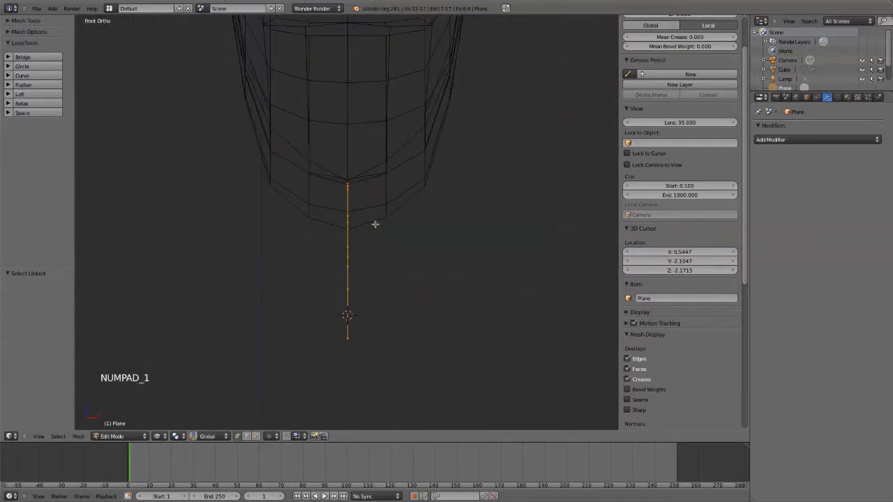
pyautogui.press('g')
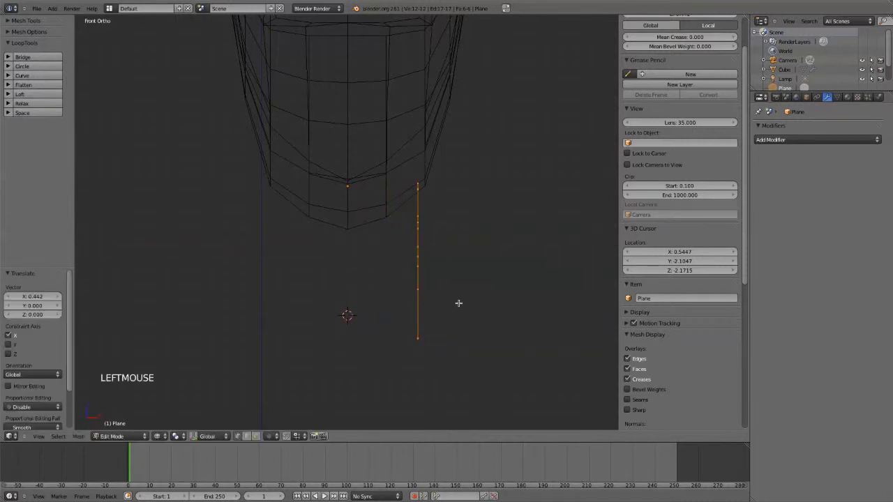
pyautogui.press('r')
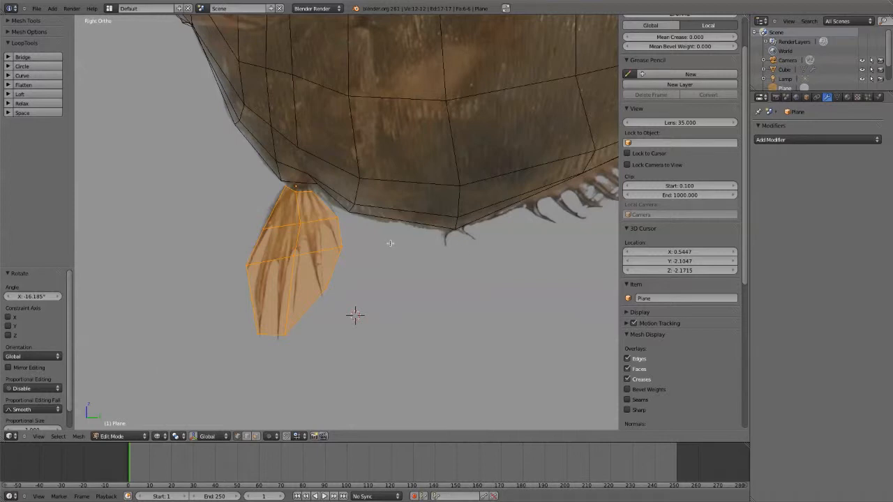
pyautogui.press('KP_1')
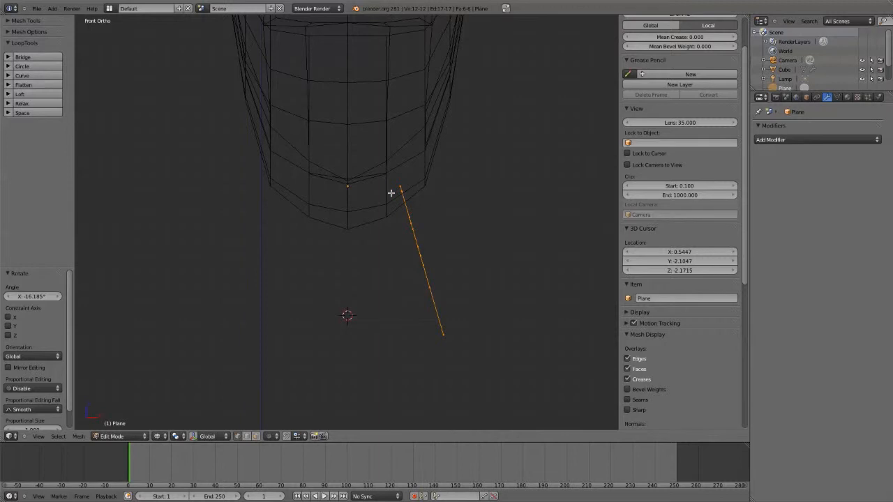
pyautogui.moveTo(438, 292)
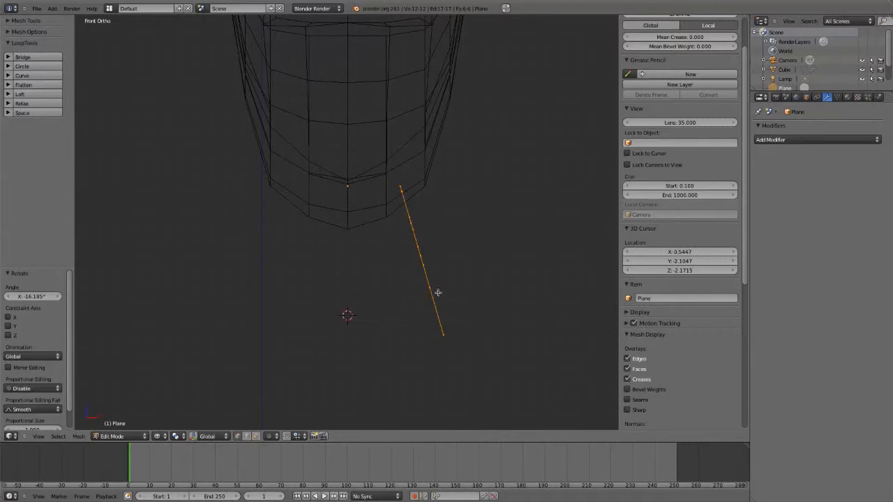
pyautogui.moveTo(446, 275)
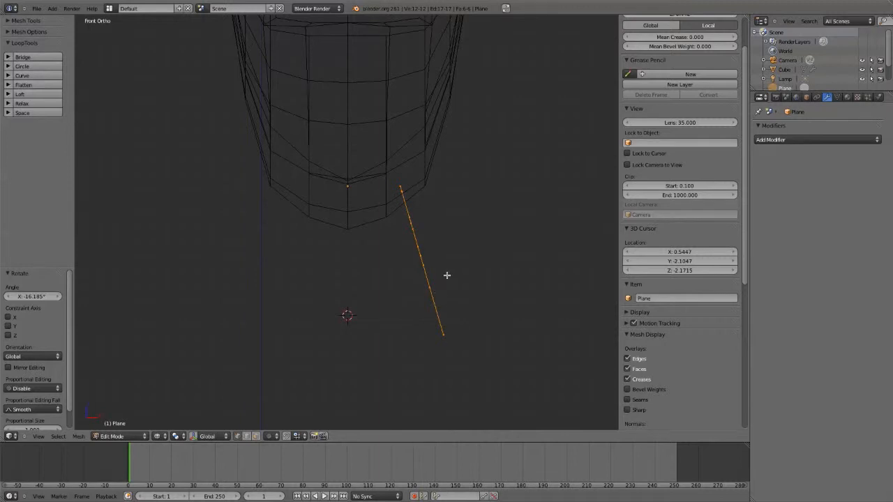
# Step: Switch the fish and fin to solid shading and inspect the fin from the front
pyautogui.press('shift+d')
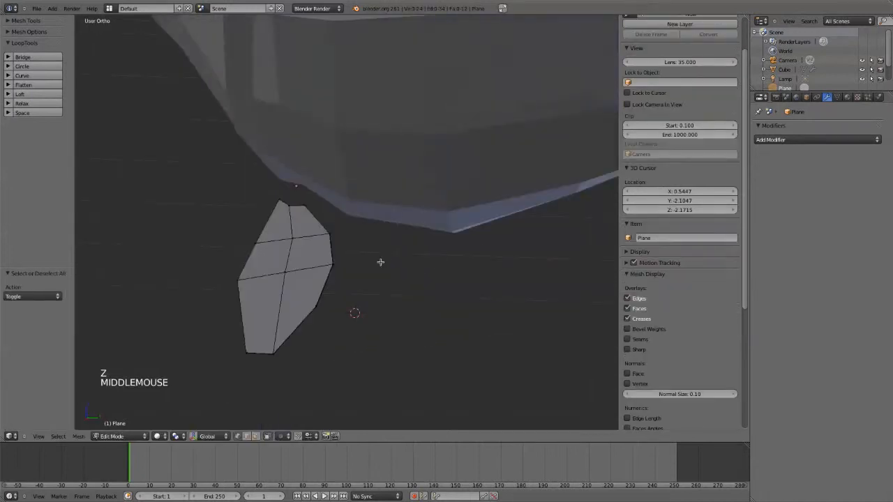
pyautogui.moveTo(381, 262); pyautogui.dragTo(510, 242)
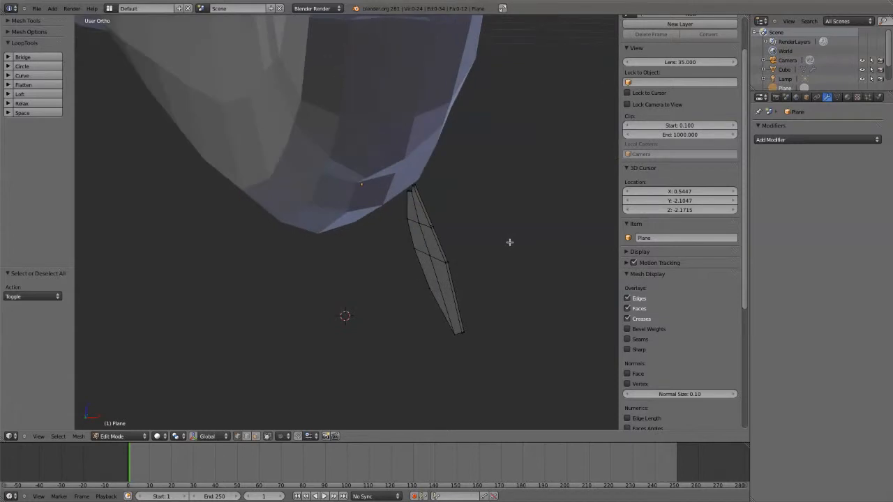
pyautogui.press('KP_1')
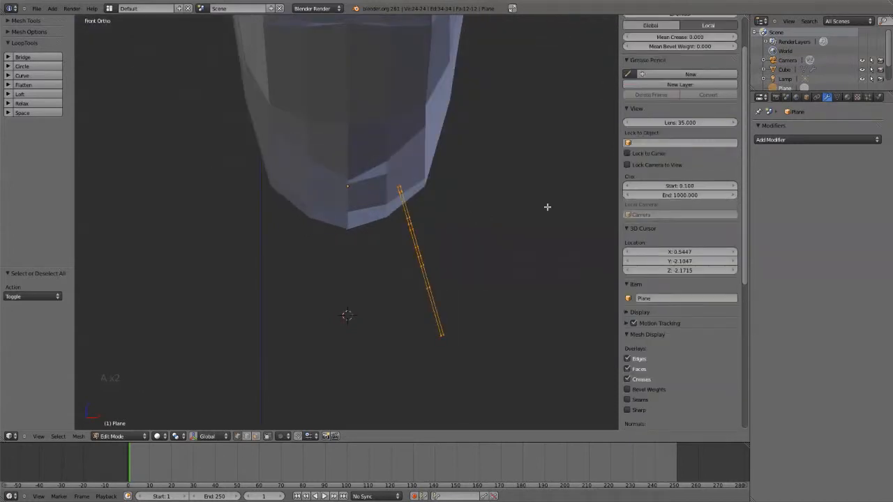
pyautogui.moveTo(792, 140)
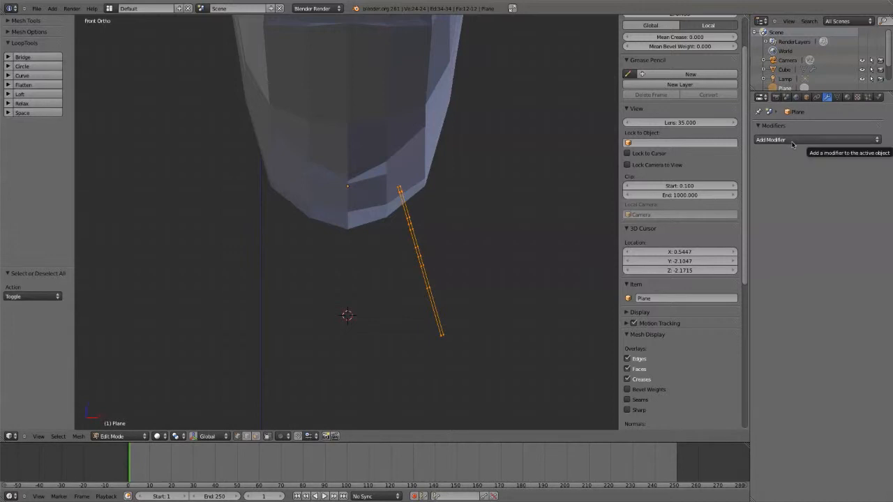
# Step: Add a Mirror modifier to the fin, check both sides, and return to Object Mode
pyautogui.click(771, 139)
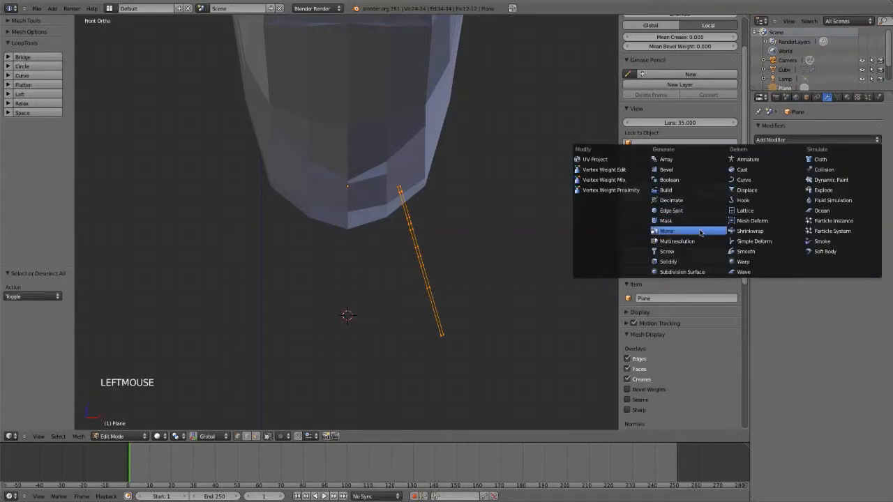
pyautogui.click(667, 231)
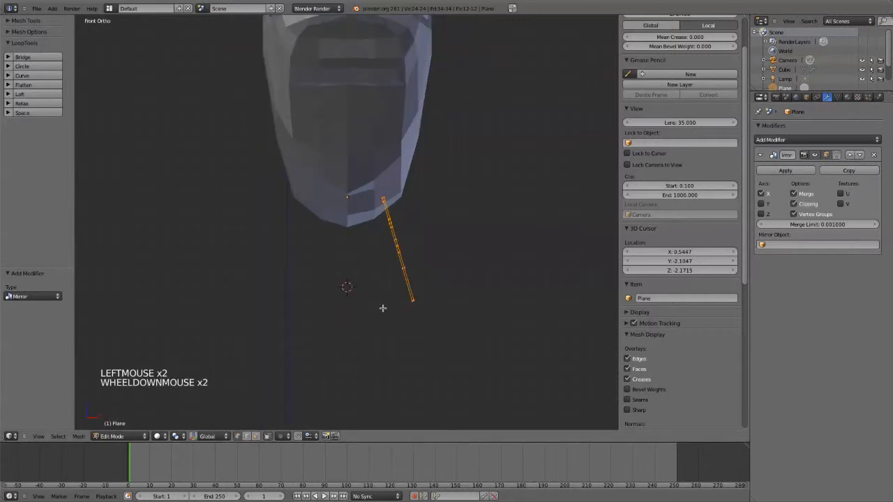
pyautogui.scroll(-3)
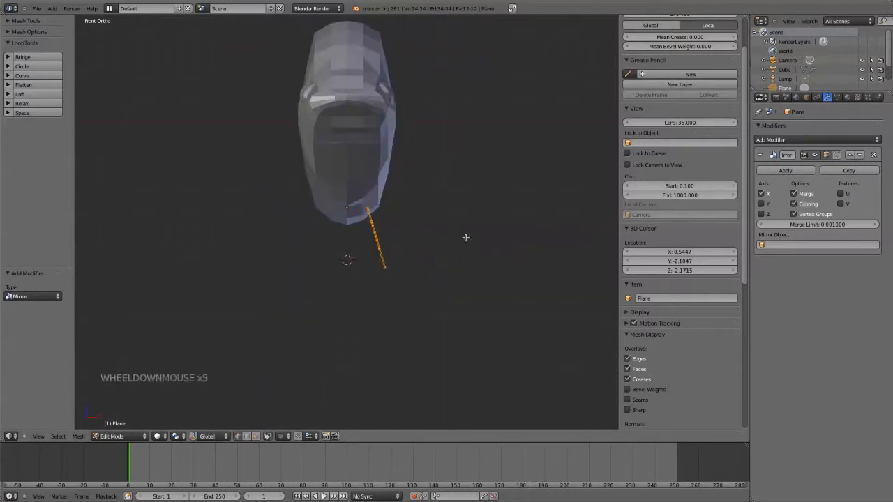
pyautogui.moveTo(466, 238); pyautogui.dragTo(467, 228)
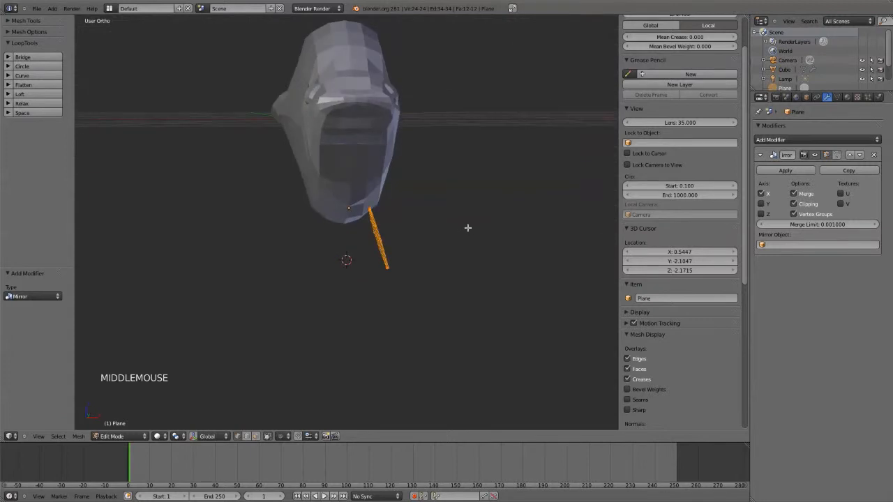
pyautogui.scroll(-3)
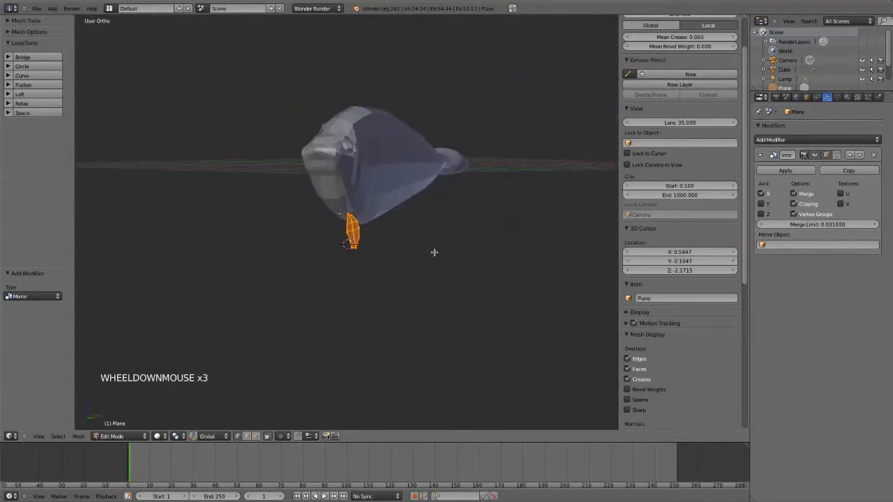
pyautogui.press('Tab')
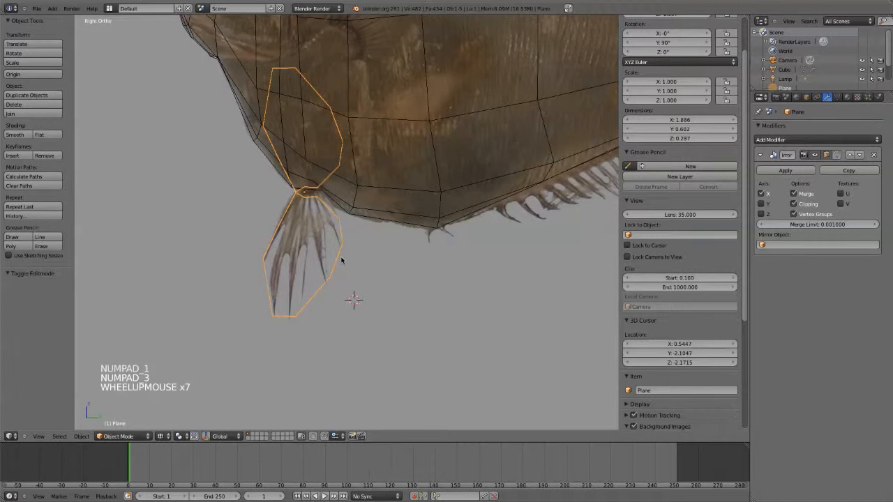
# Step: Apply the fin's Rotation & Scale, then check both mirrored fins from the front
pyautogui.press('ctrl+a')
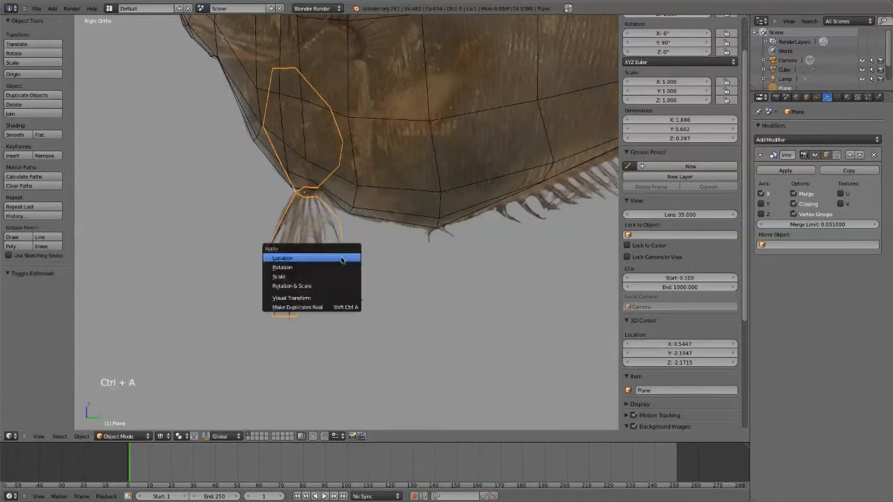
pyautogui.moveTo(344, 277)
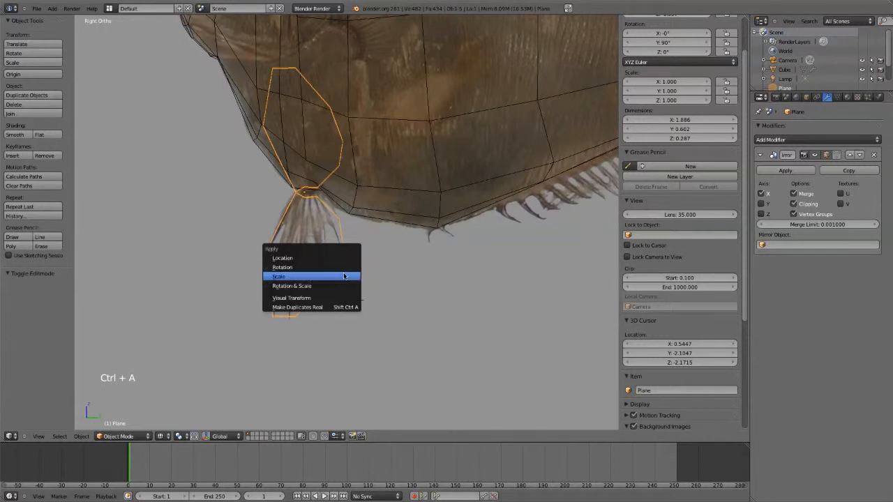
pyautogui.moveTo(344, 285)
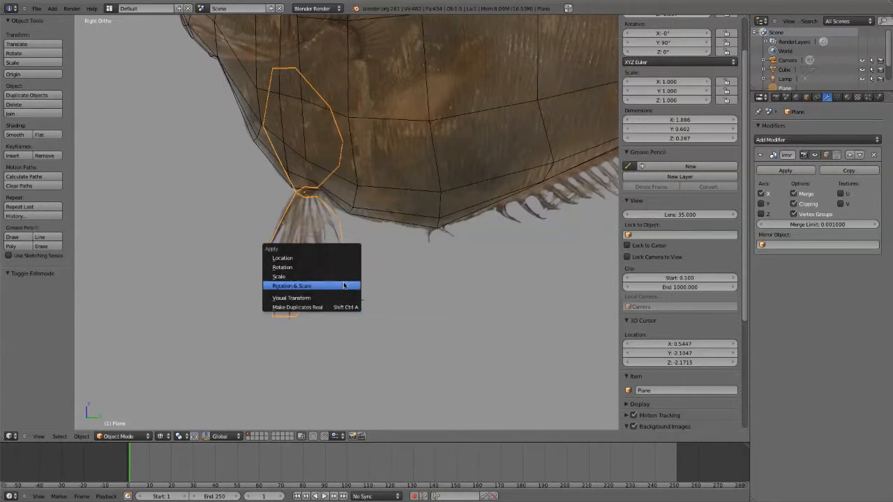
pyautogui.click(291, 285)
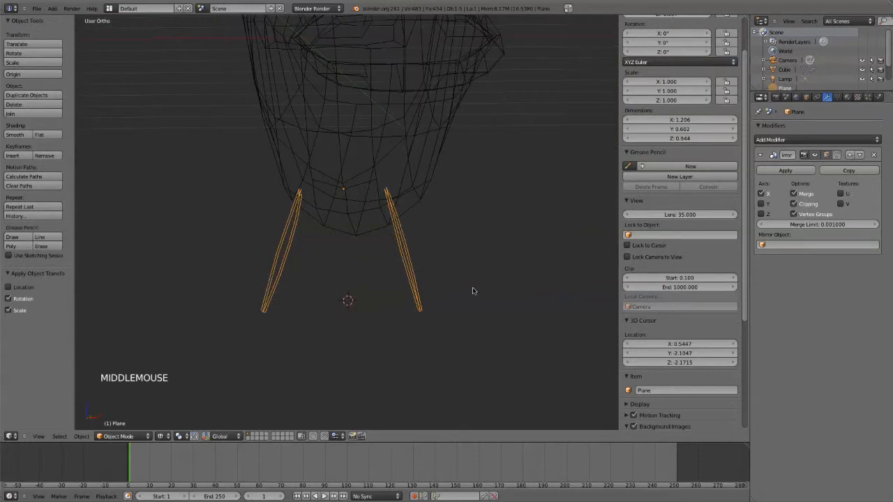
pyautogui.moveTo(473, 291); pyautogui.dragTo(478, 279)
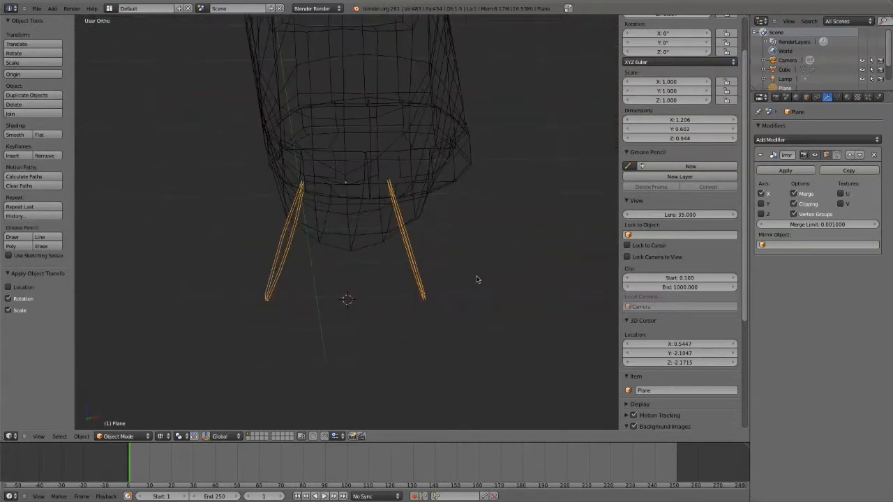
pyautogui.press('KP_1')
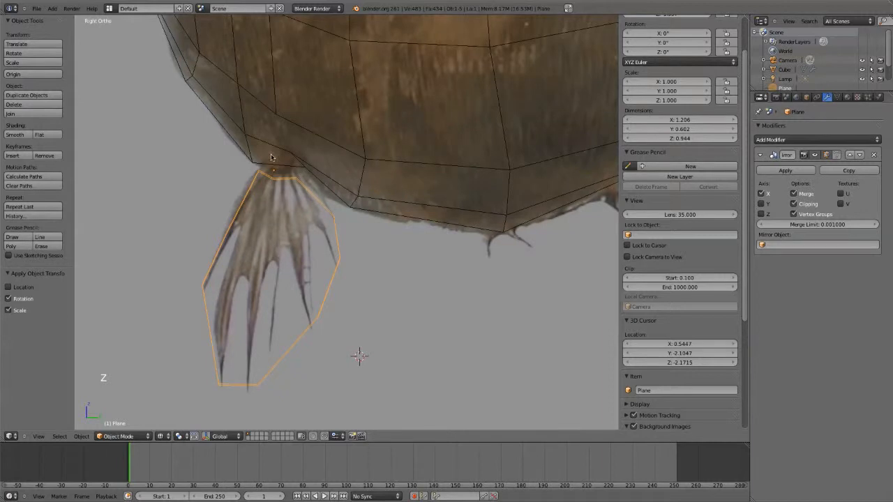
pyautogui.moveTo(269, 175)
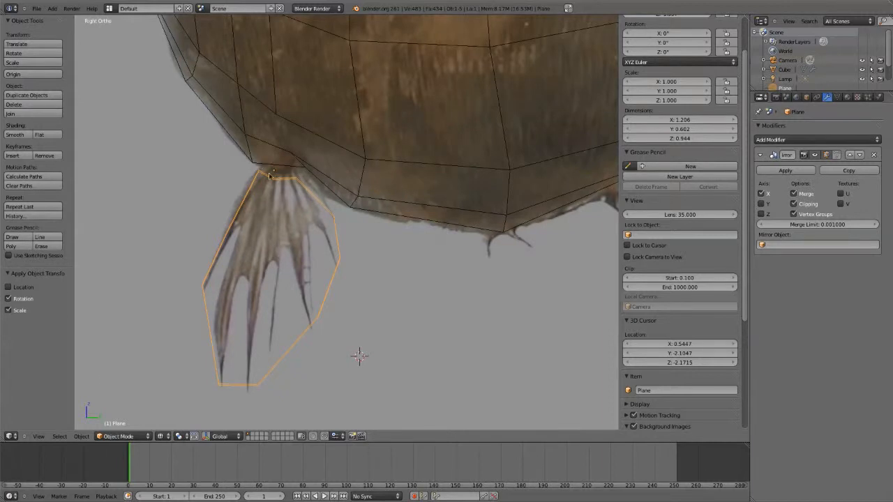
pyautogui.scroll(-3)
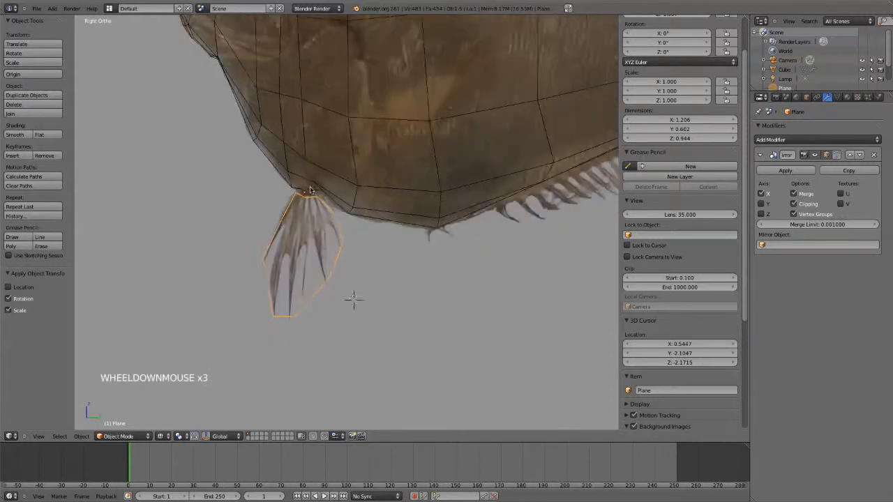
pyautogui.moveTo(310, 188); pyautogui.dragTo(233, 342)
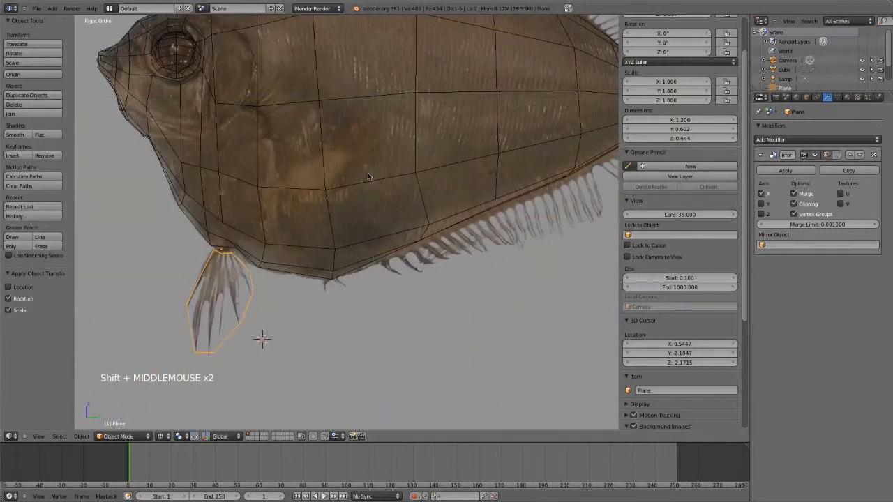
pyautogui.press('KP_1')
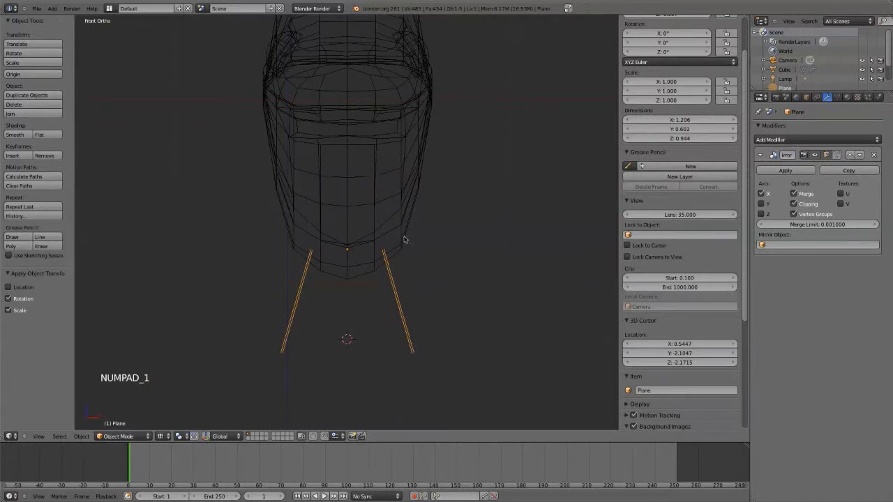
# Step: Add a cube and move its vertices against the belly at the fin root
pyautogui.press('shift+a')
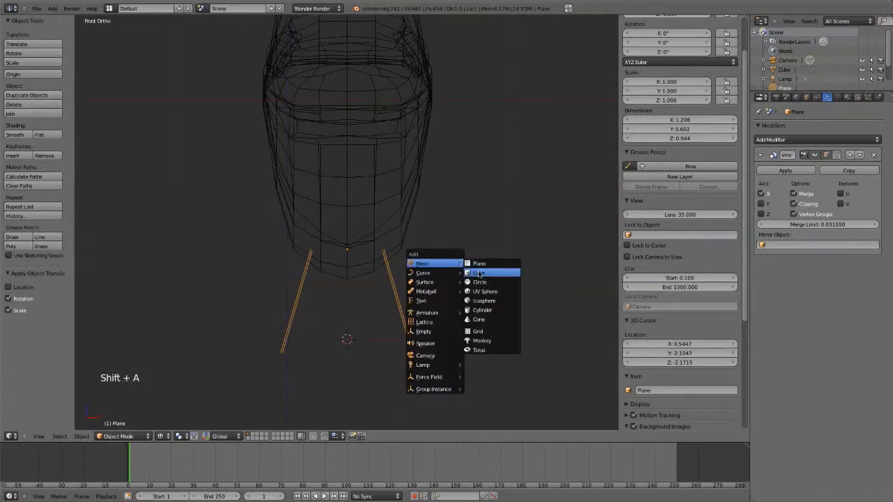
pyautogui.click(480, 273)
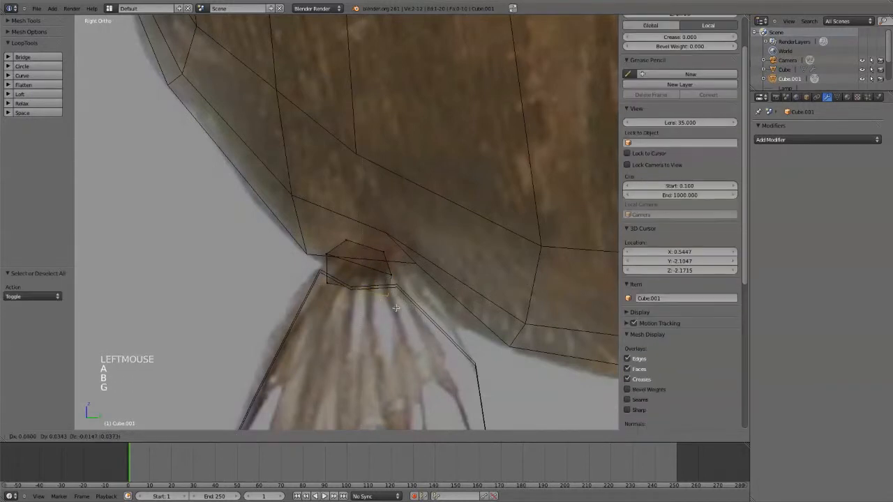
pyautogui.moveTo(396, 308); pyautogui.dragTo(391, 290)
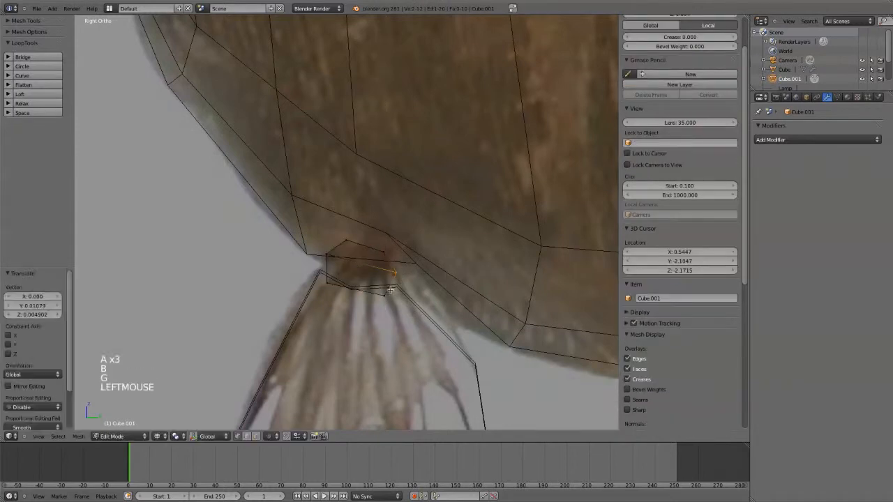
pyautogui.press('KP_1')
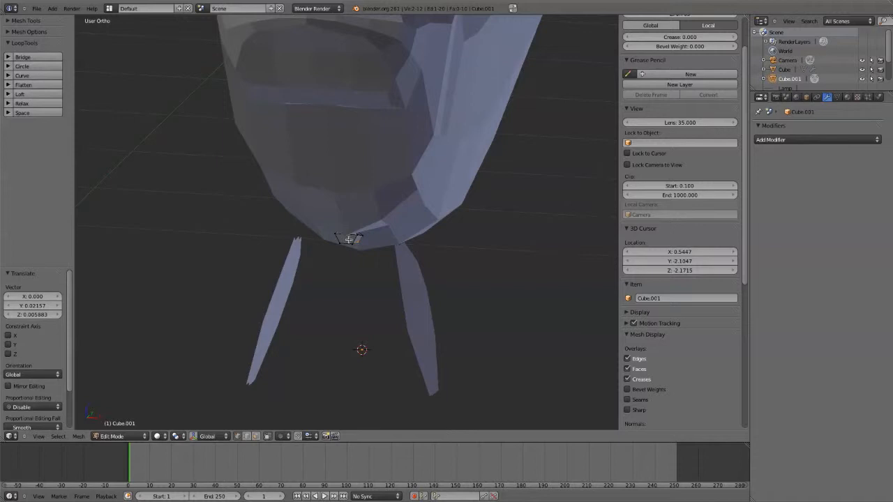
pyautogui.press('g')
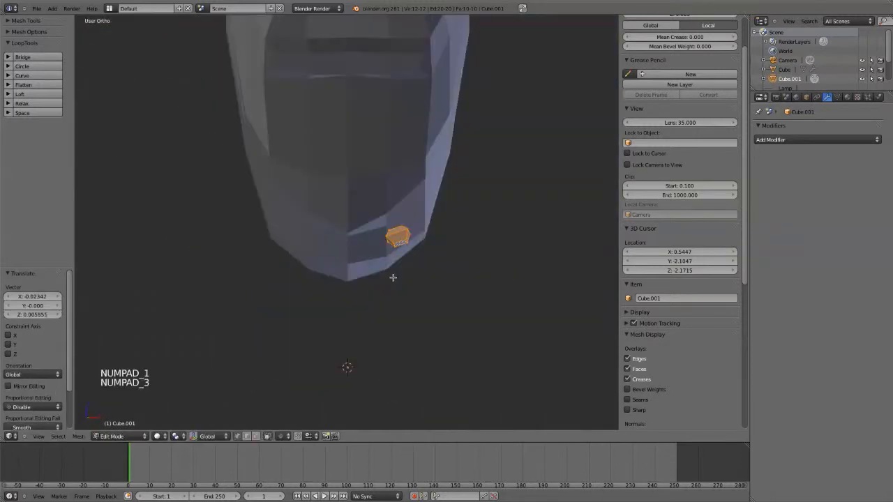
pyautogui.scroll(-3)
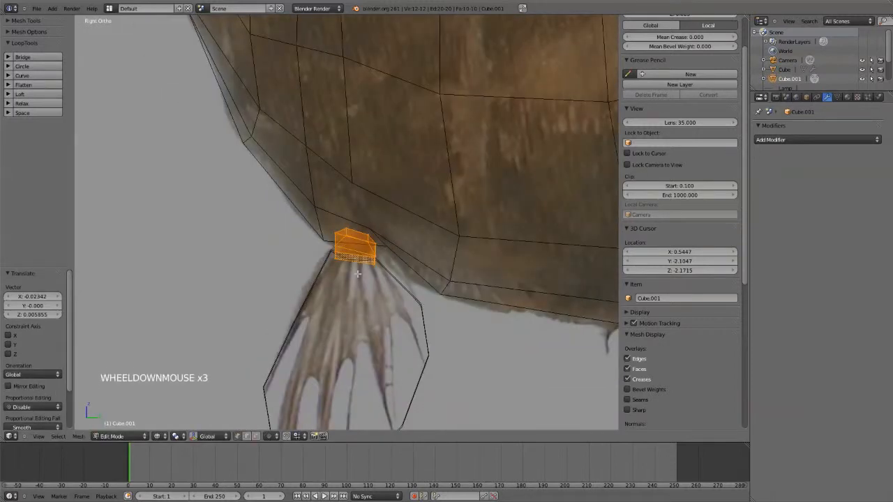
pyautogui.press('KP_1')
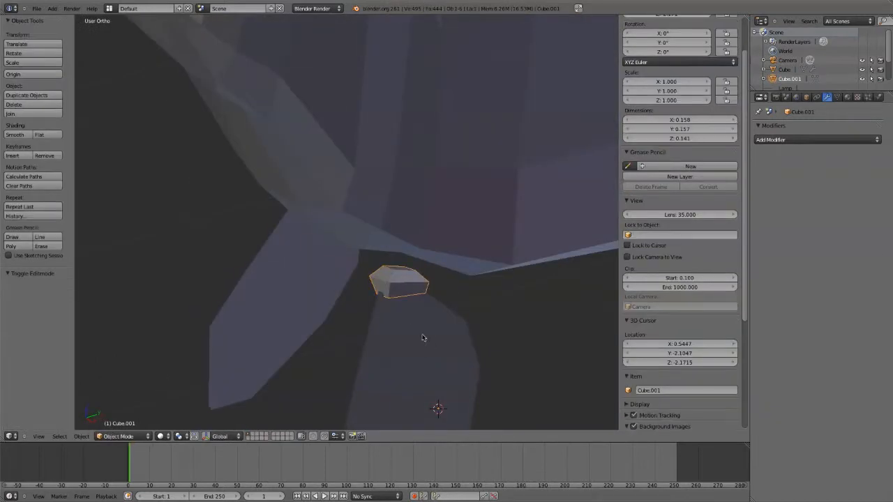
# Step: Join the cube base into the side fin and enlarge the base in Edit Mode
pyautogui.press('ctrl+j')
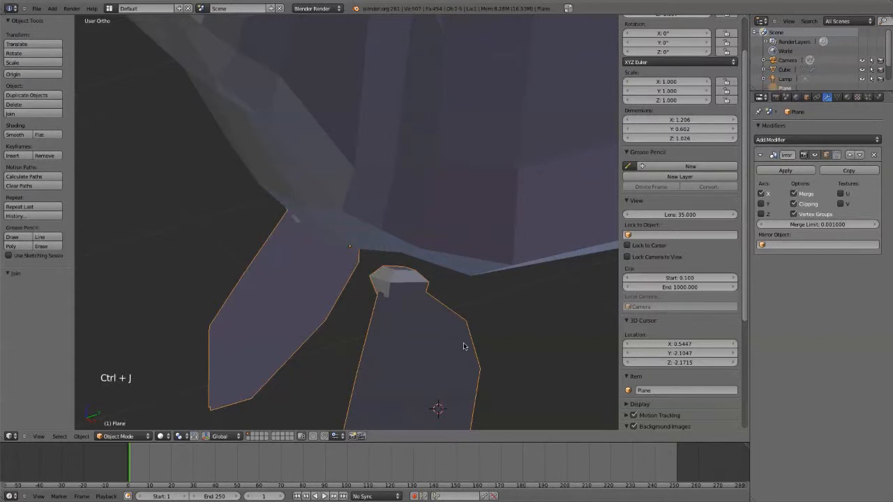
pyautogui.press('Tab')
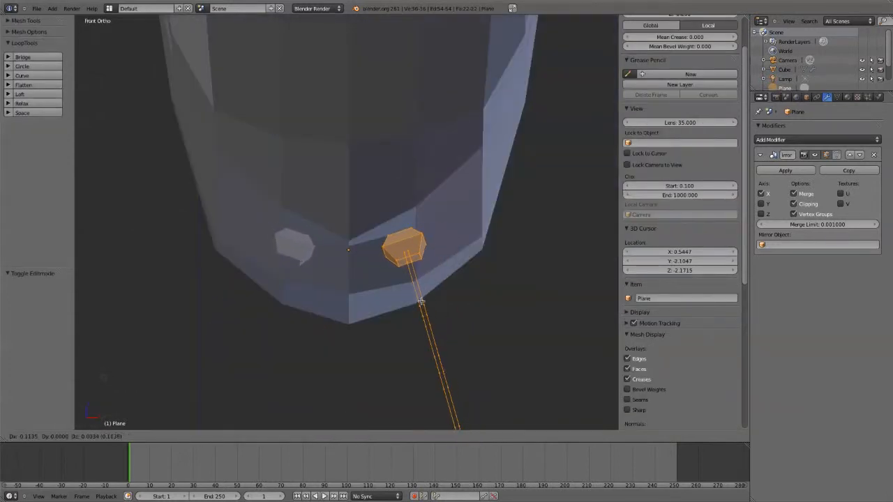
pyautogui.scroll(-3)
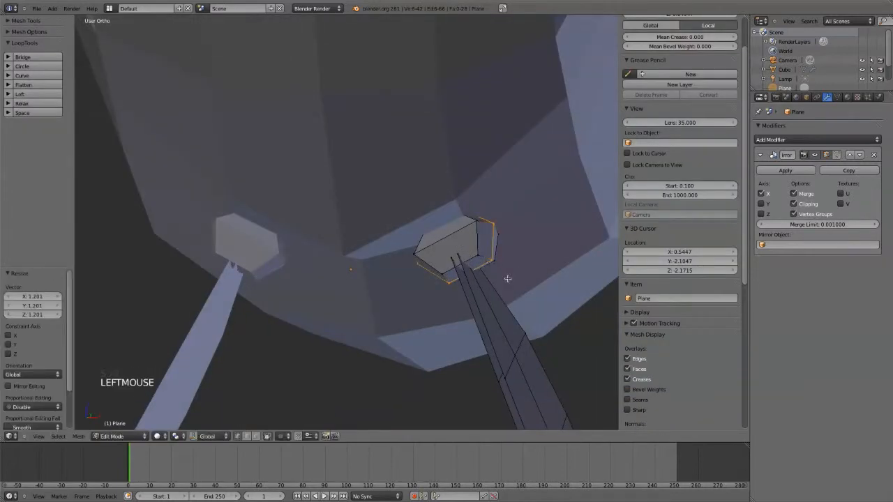
pyautogui.scroll(3)
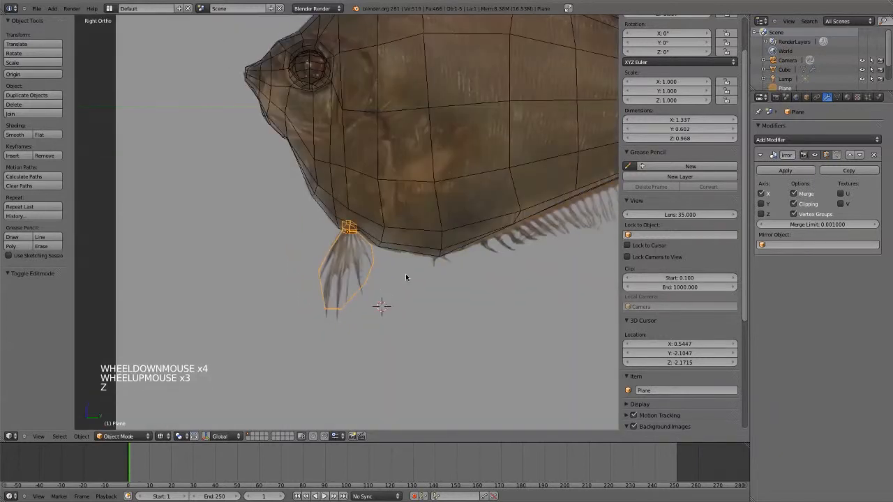
pyautogui.moveTo(405, 278); pyautogui.dragTo(300, 338)
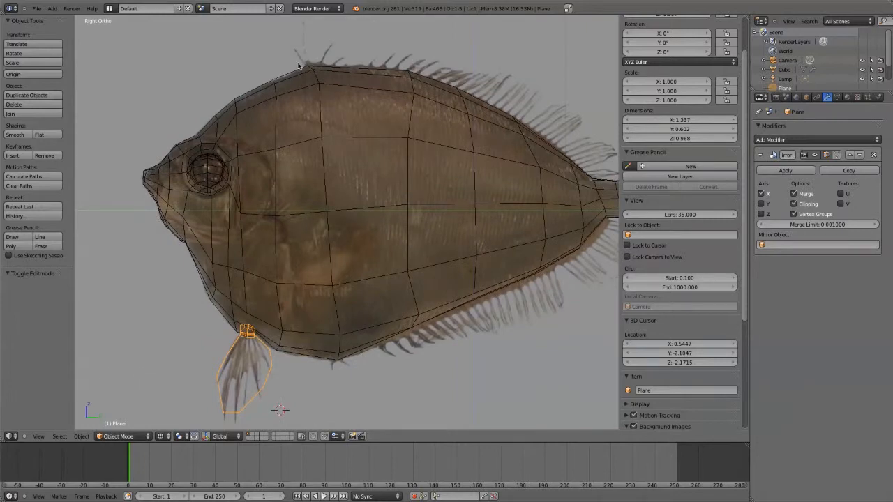
pyautogui.moveTo(597, 279)
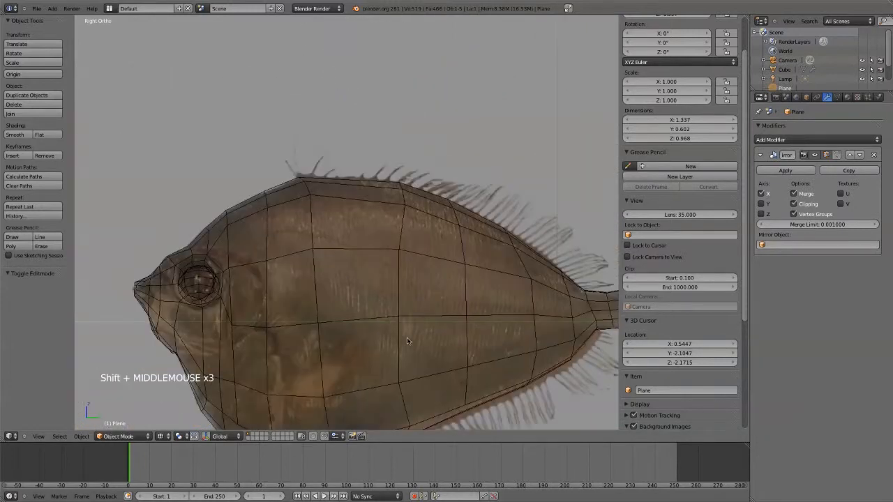
# Step: Add a new plane for the dorsal fin and rotate it upright
pyautogui.press('Tab')
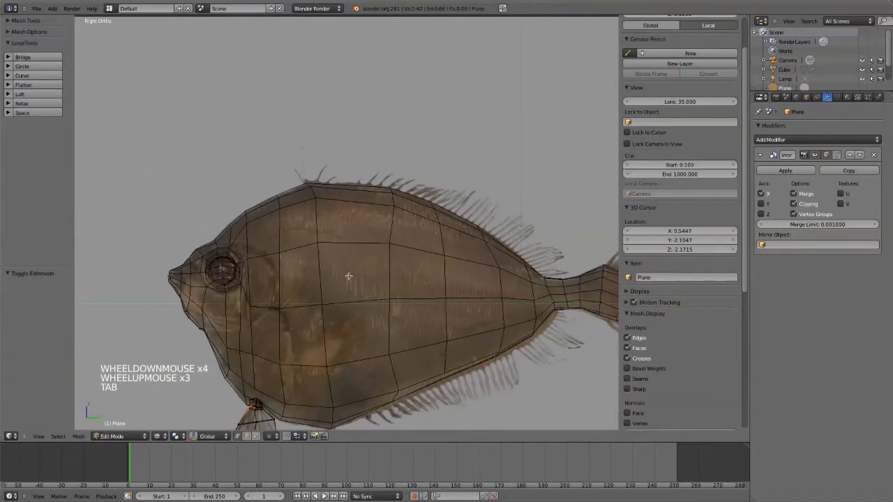
pyautogui.press('shift+a')
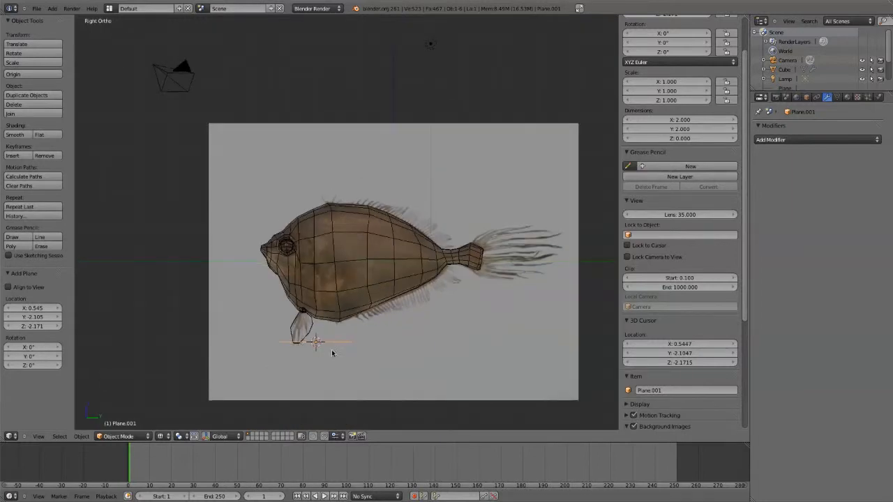
pyautogui.press('r')
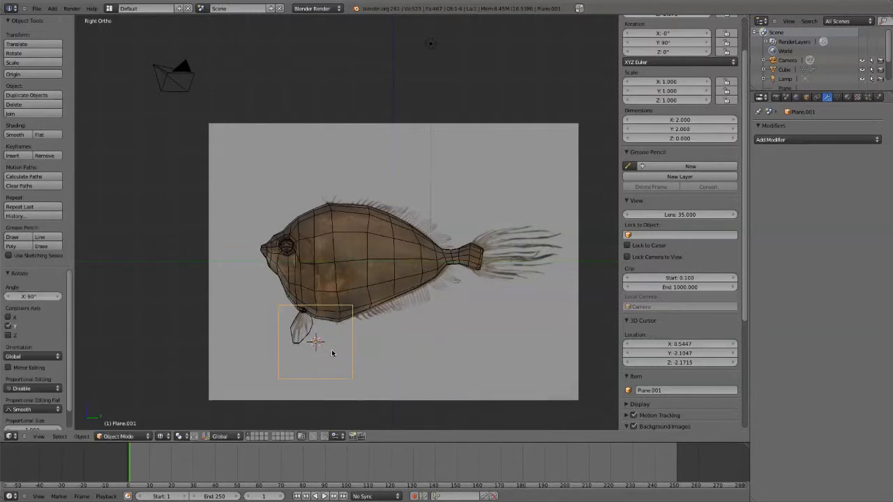
pyautogui.scroll(3)
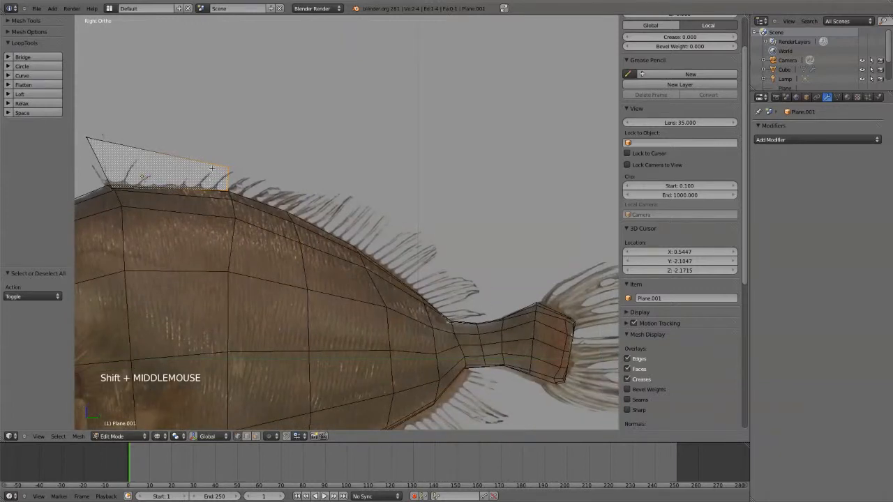
# Step: Extrude the dorsal fin edges further along the fish's back
pyautogui.press('e')
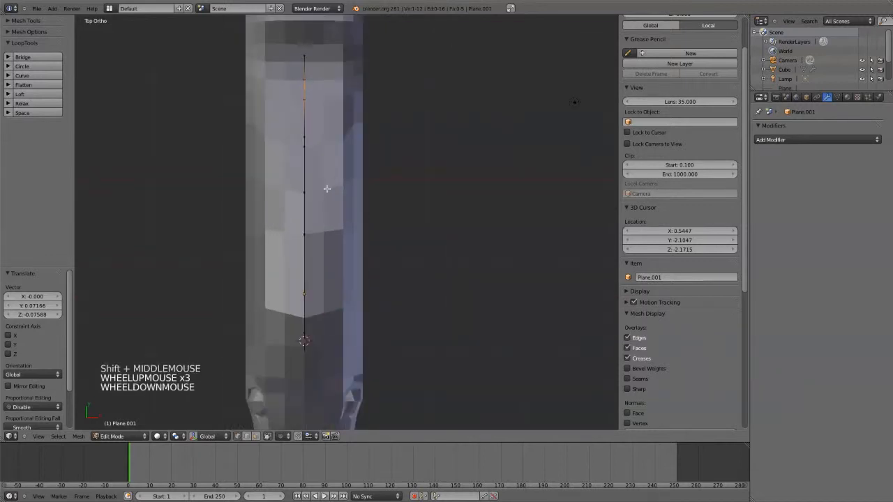
# Step: Shift the fin vertices off the centre line and add a Mirror modifier to the dorsal fin
pyautogui.press('a')
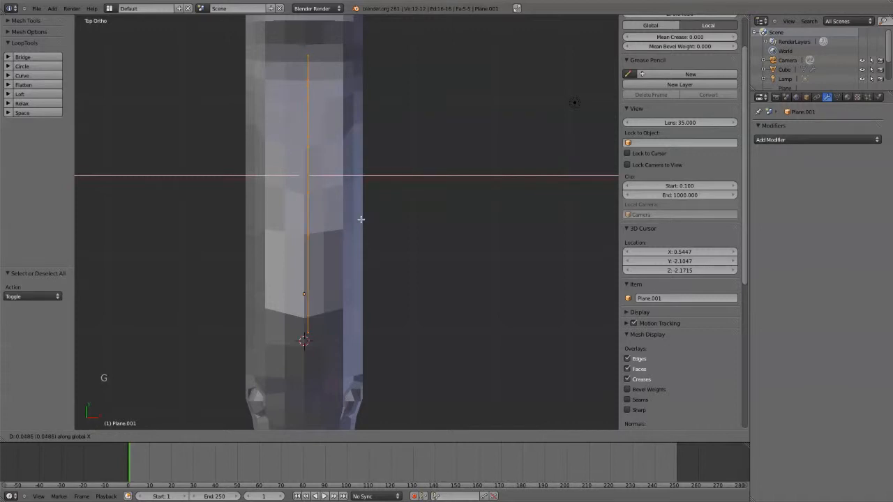
pyautogui.click(770, 139)
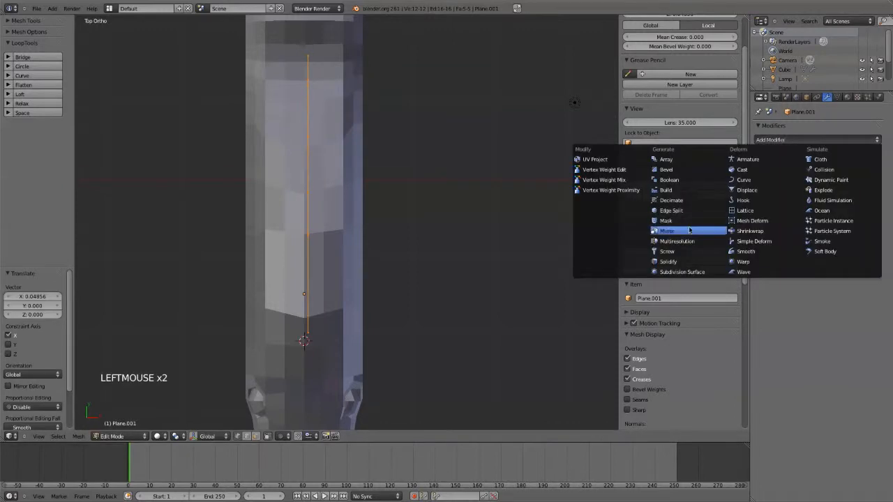
pyautogui.click(667, 231)
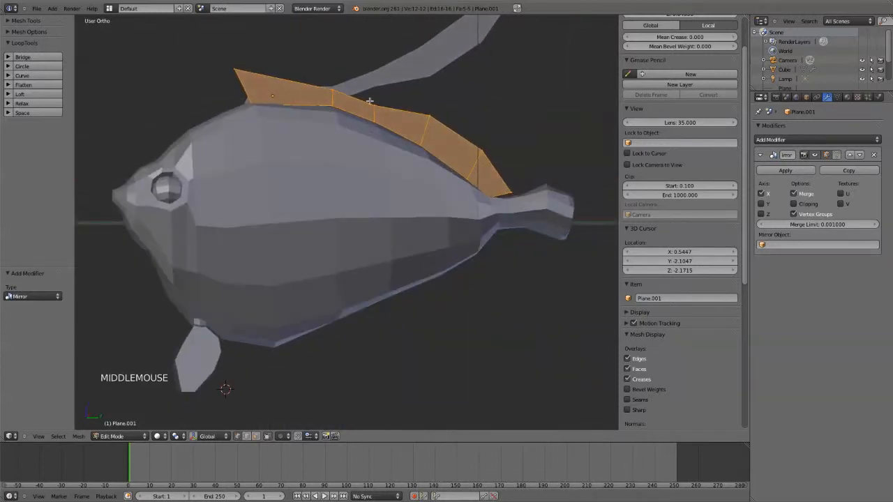
pyautogui.press('Tab')
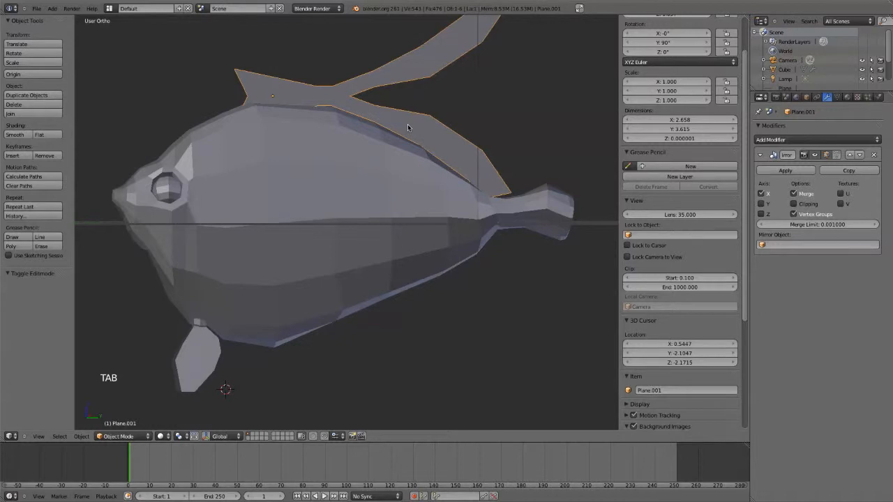
# Step: Apply the dorsal fin's rotation and scale
pyautogui.press('ctrl+a')
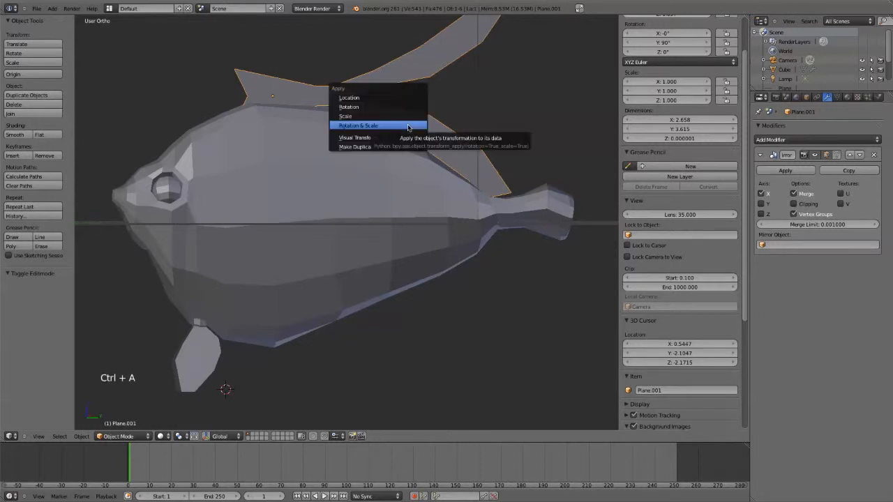
pyautogui.click(358, 125)
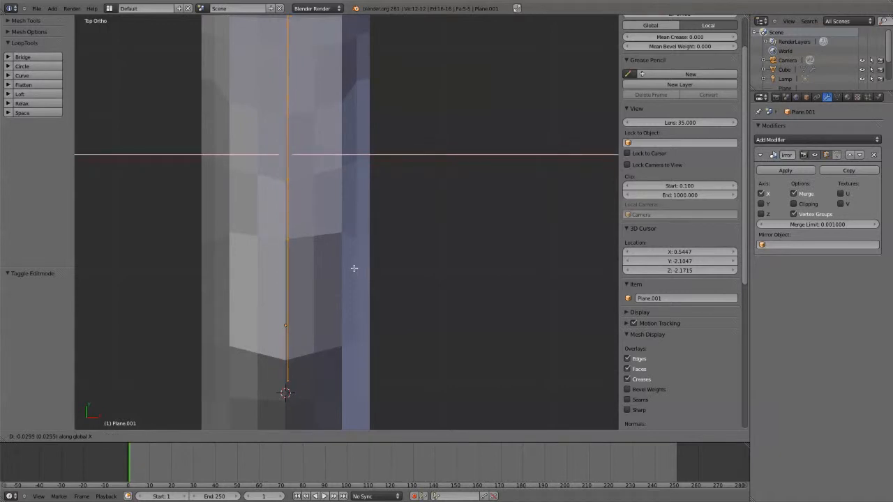
pyautogui.press('Tab')
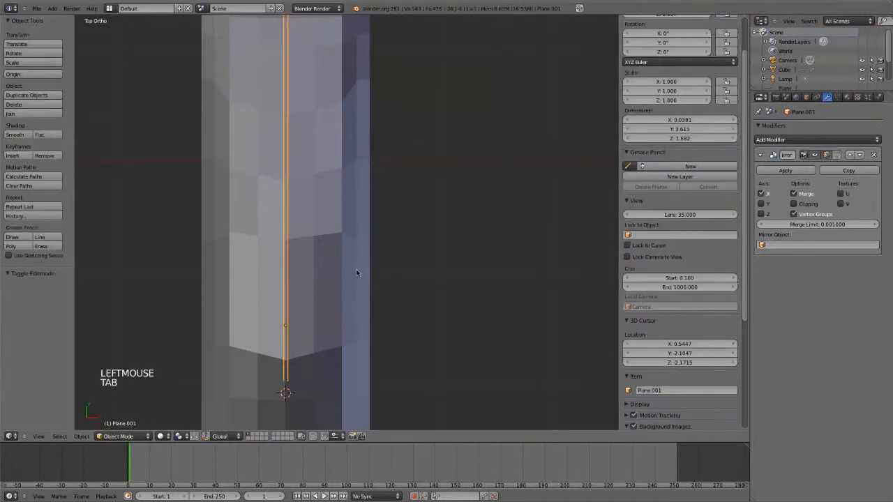
# Step: Move the fin halves toward the centre, orbit to inspect, and return to side view
pyautogui.press('Tab')
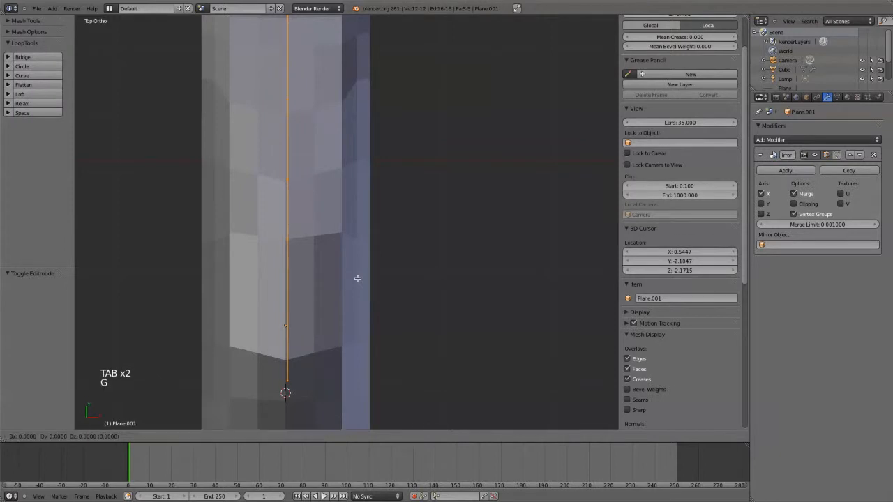
pyautogui.press('Tab')
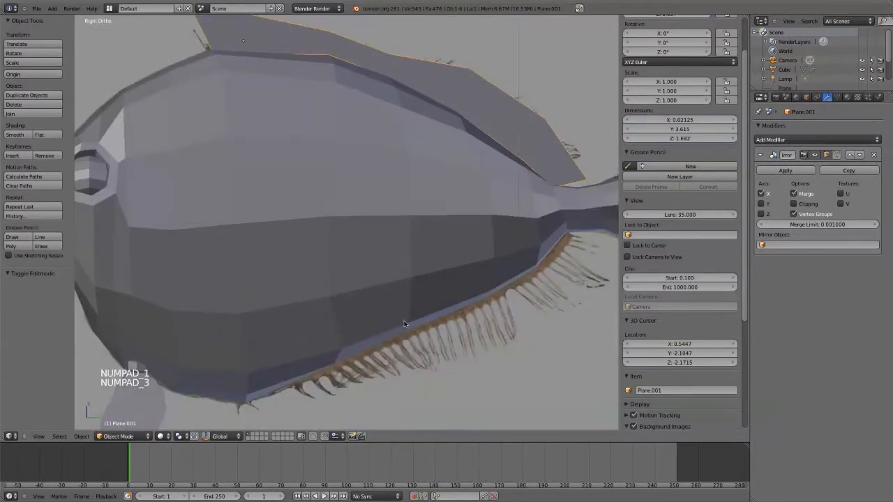
pyautogui.scroll(-3)
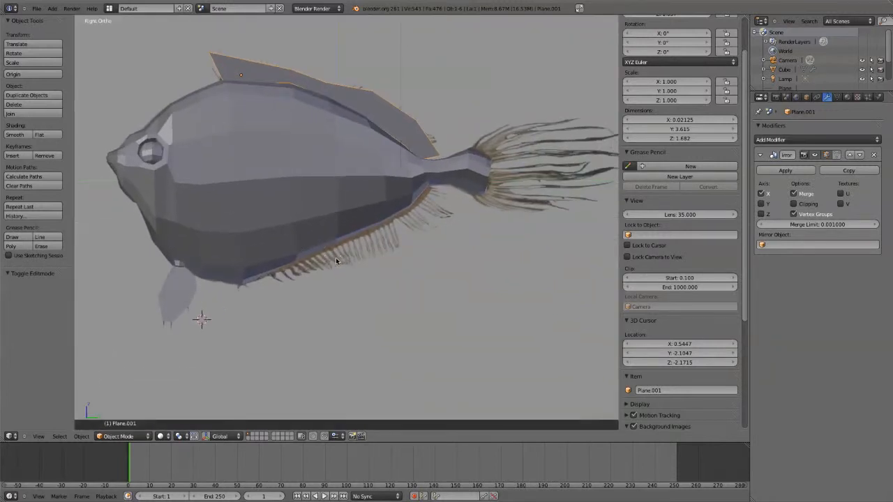
pyautogui.moveTo(348, 209); pyautogui.dragTo(442, 182)
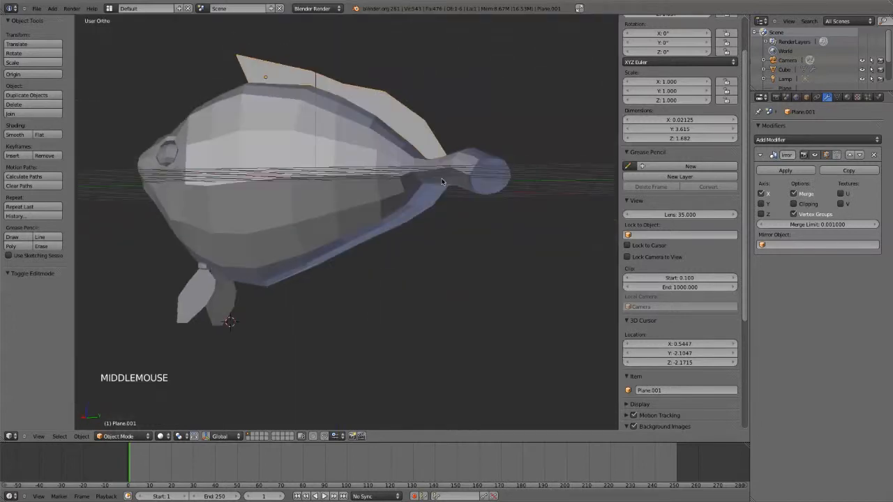
pyautogui.press('3')
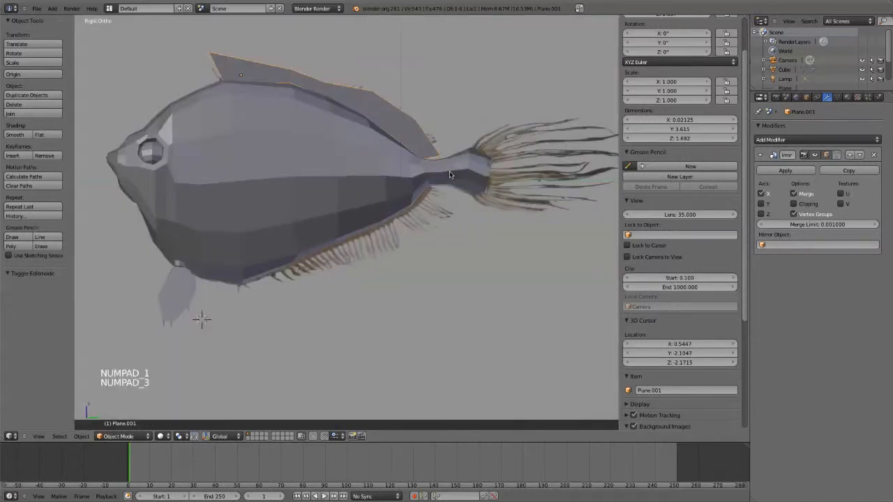